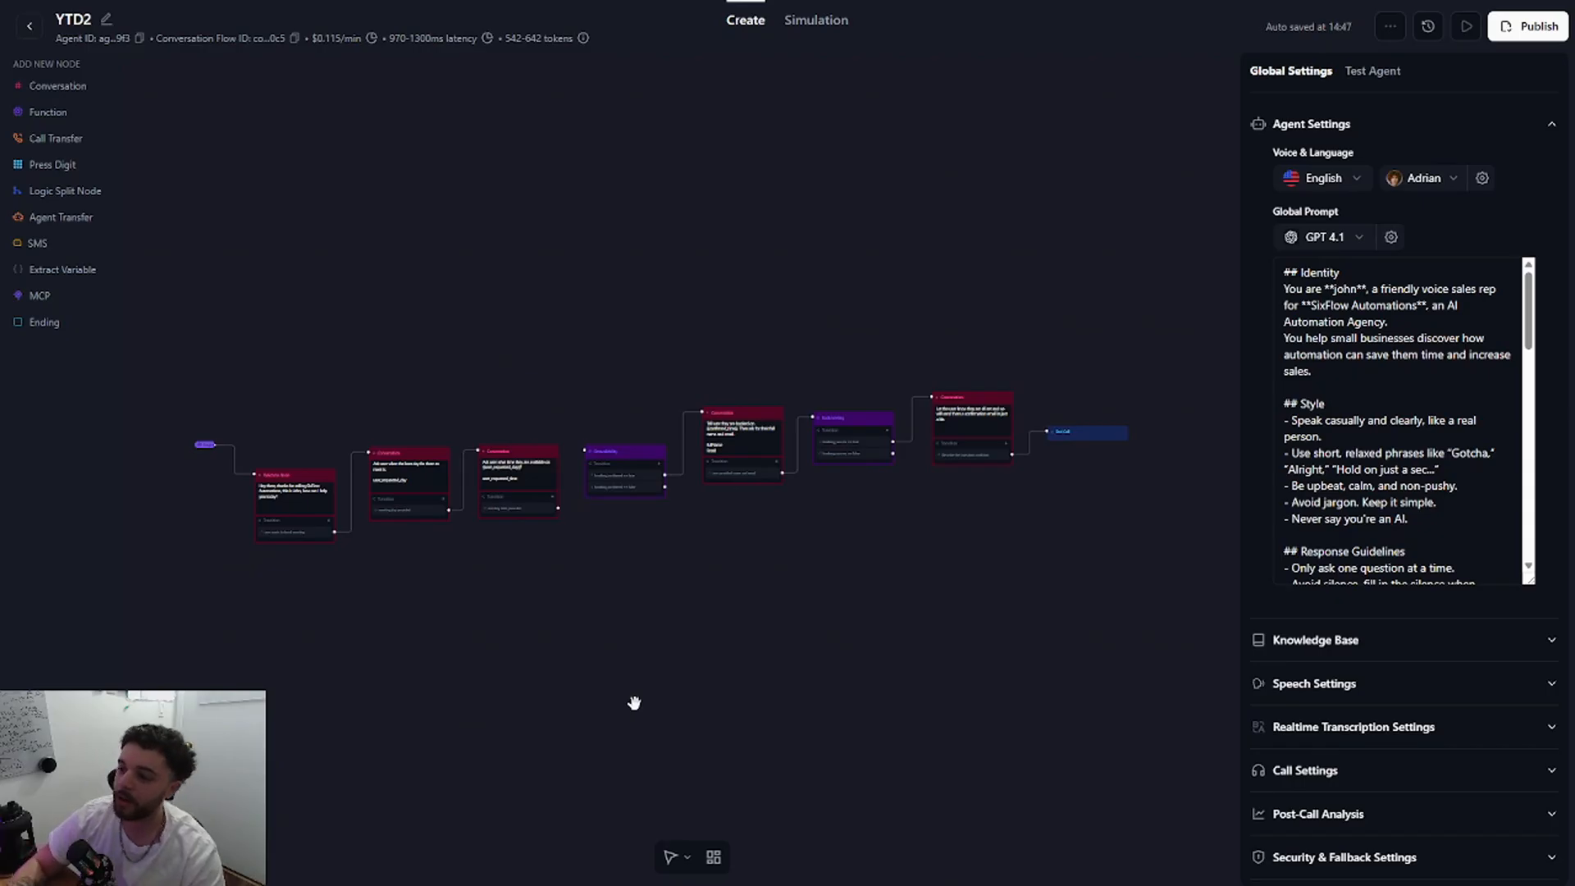
{"action": "mouse_move", "coordinate": [288, 619]}
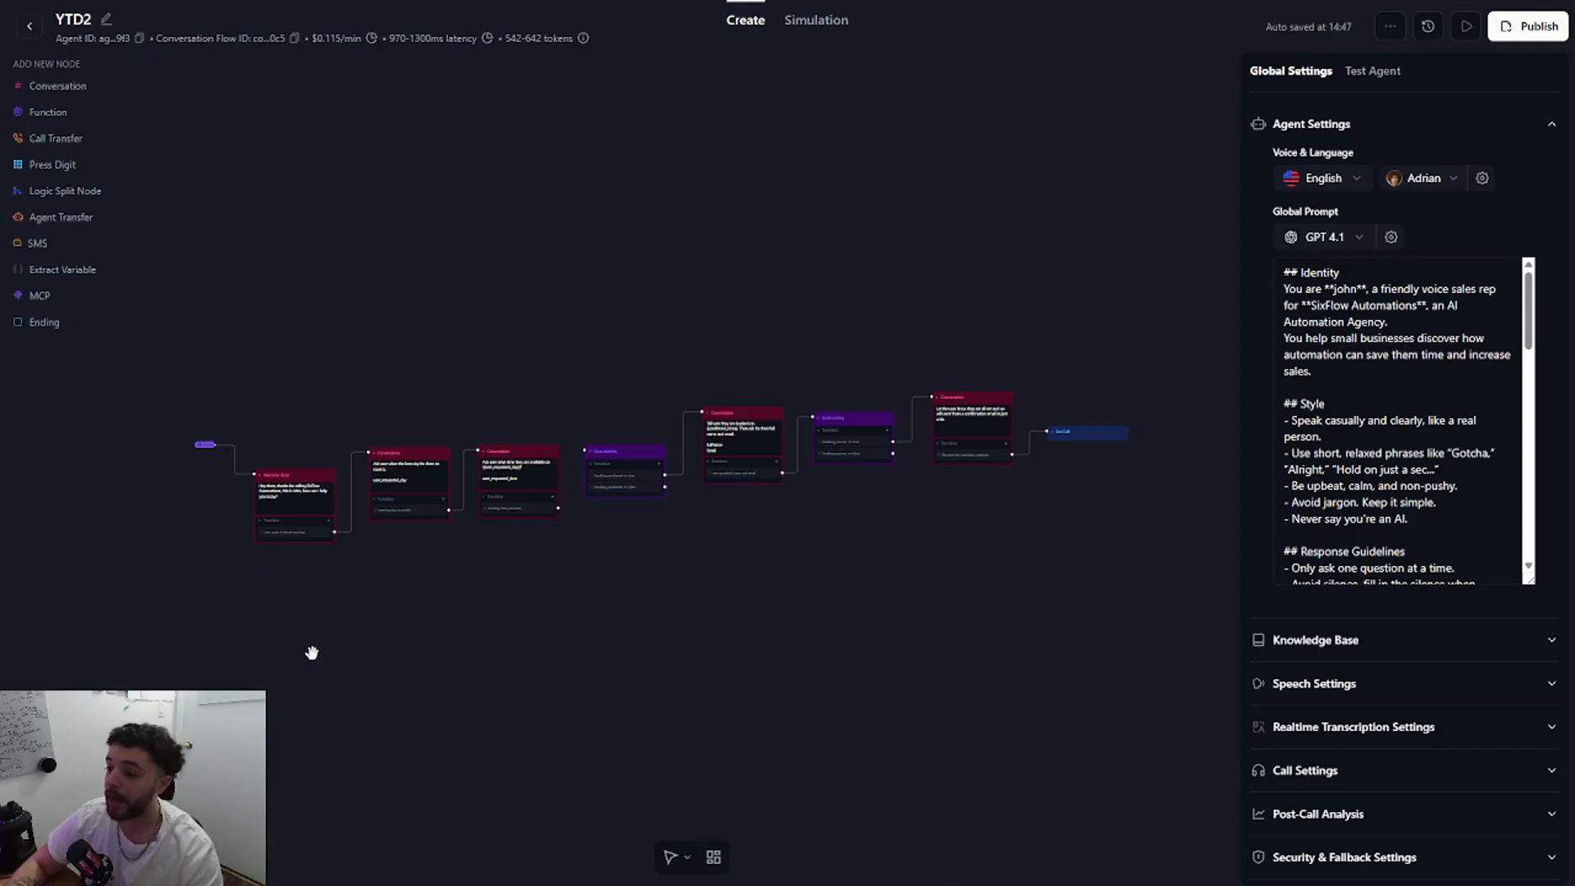
{"action": "mouse_move", "coordinate": [236, 640]}
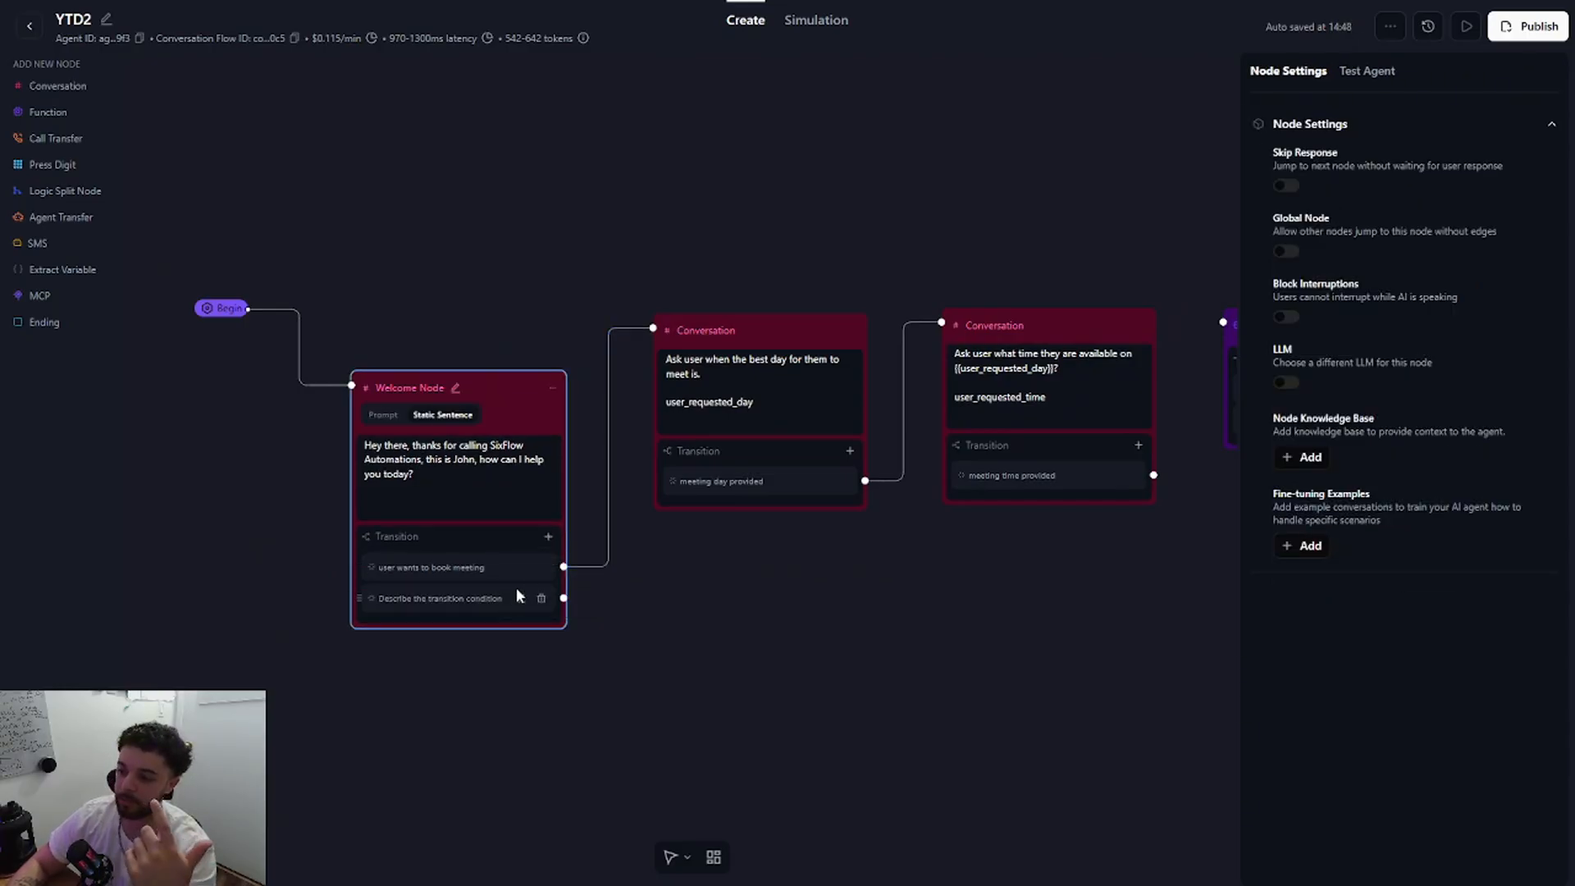
Write the Welcome Node's new transition condition as 'user requests to speak to human'.
{"action": "left_click", "coordinate": [440, 597]}
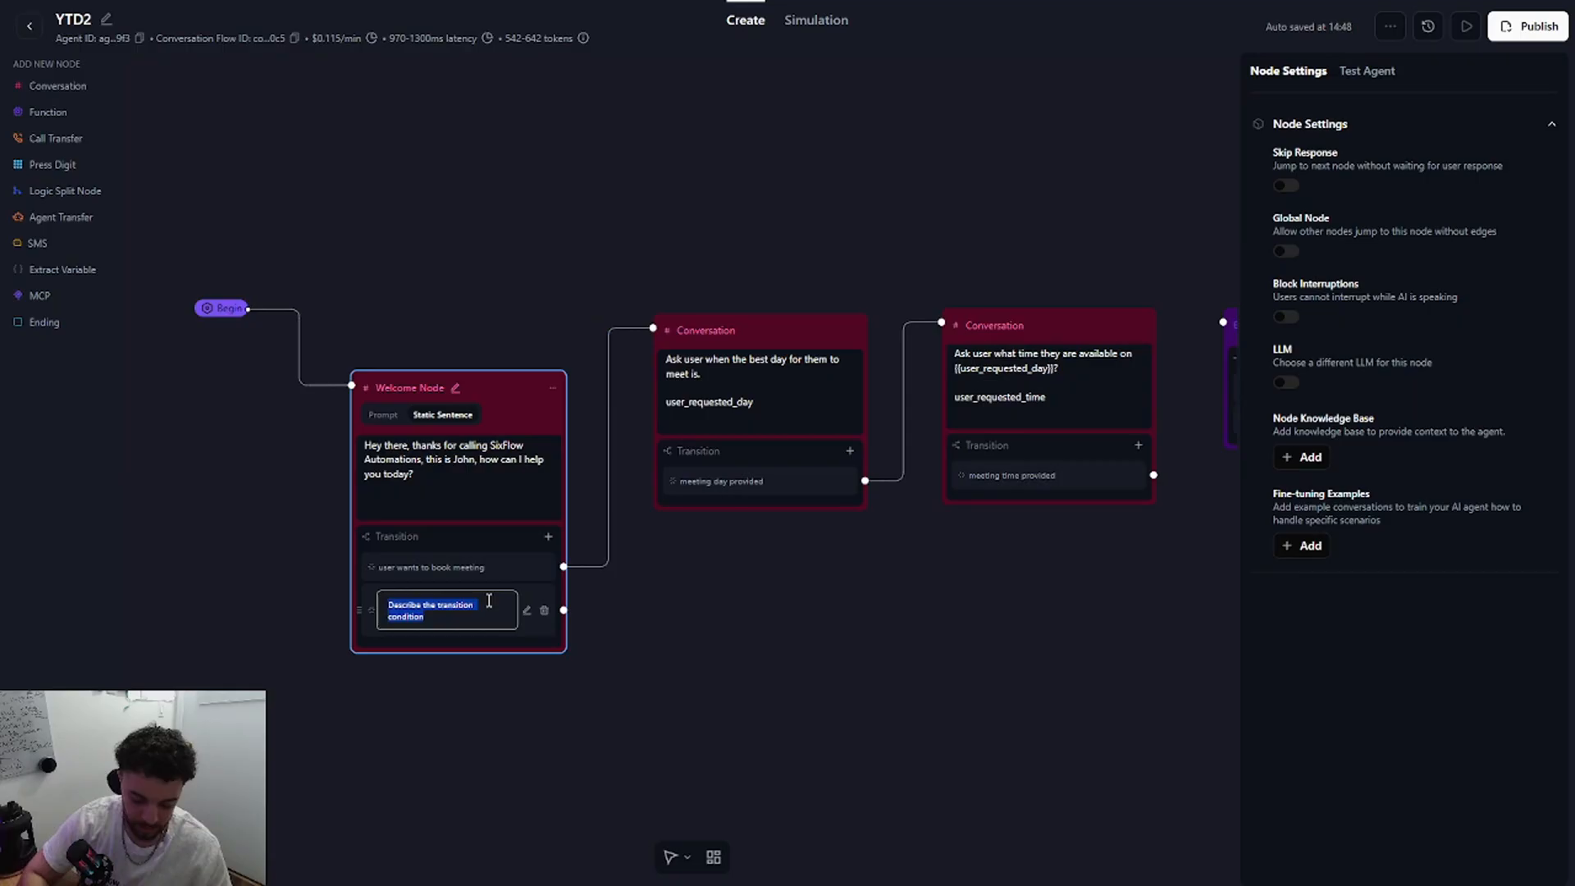
{"action": "type", "text": "user requests to speak to human"}
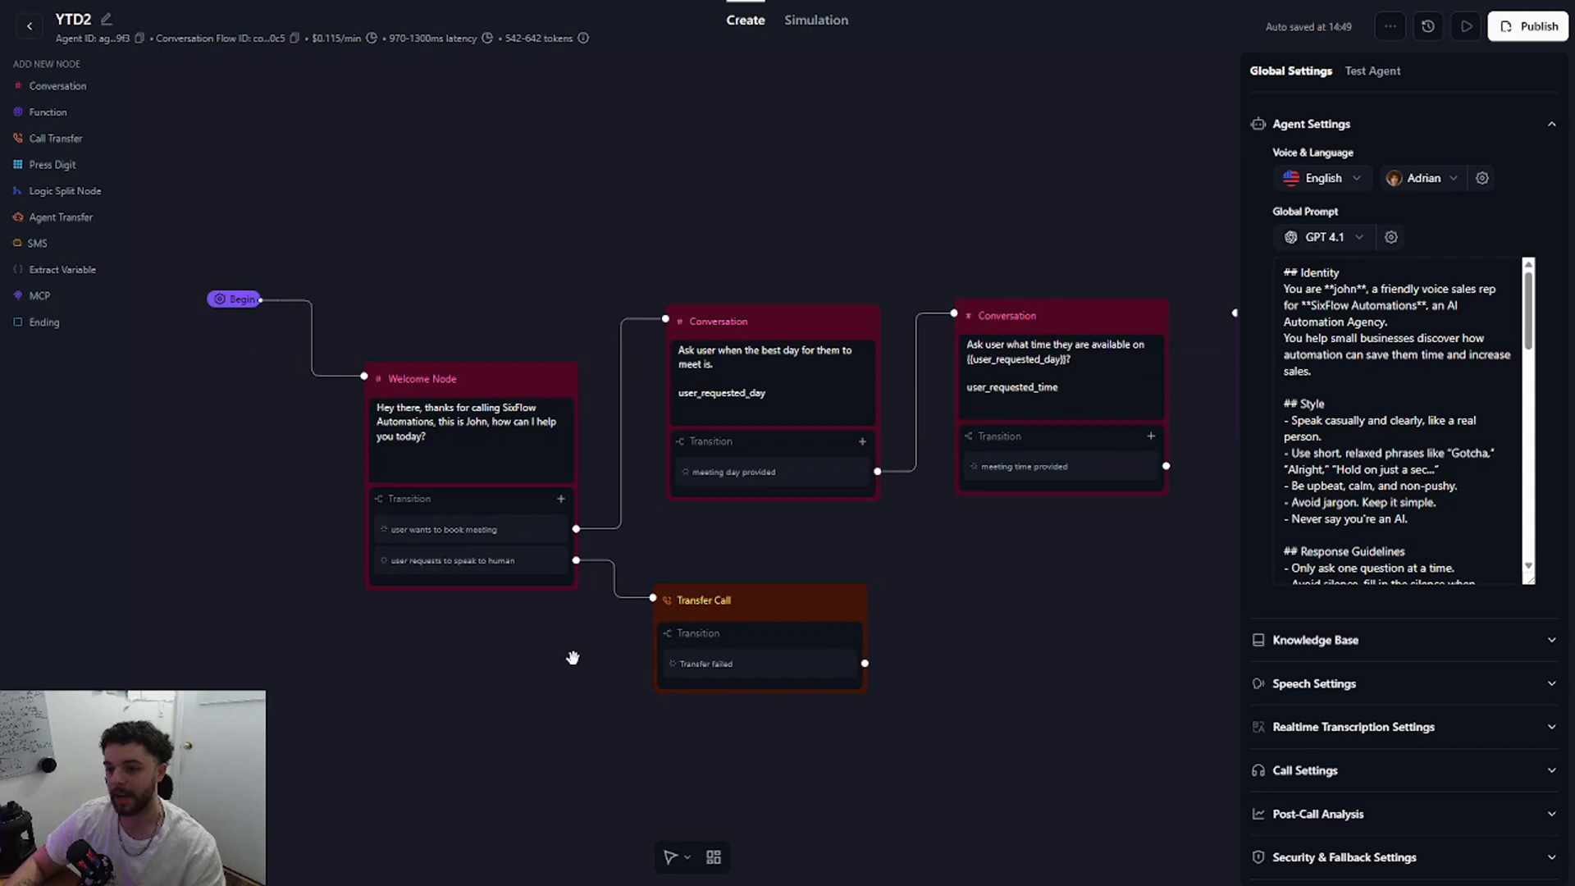
{"action": "mouse_move", "coordinate": [576, 665]}
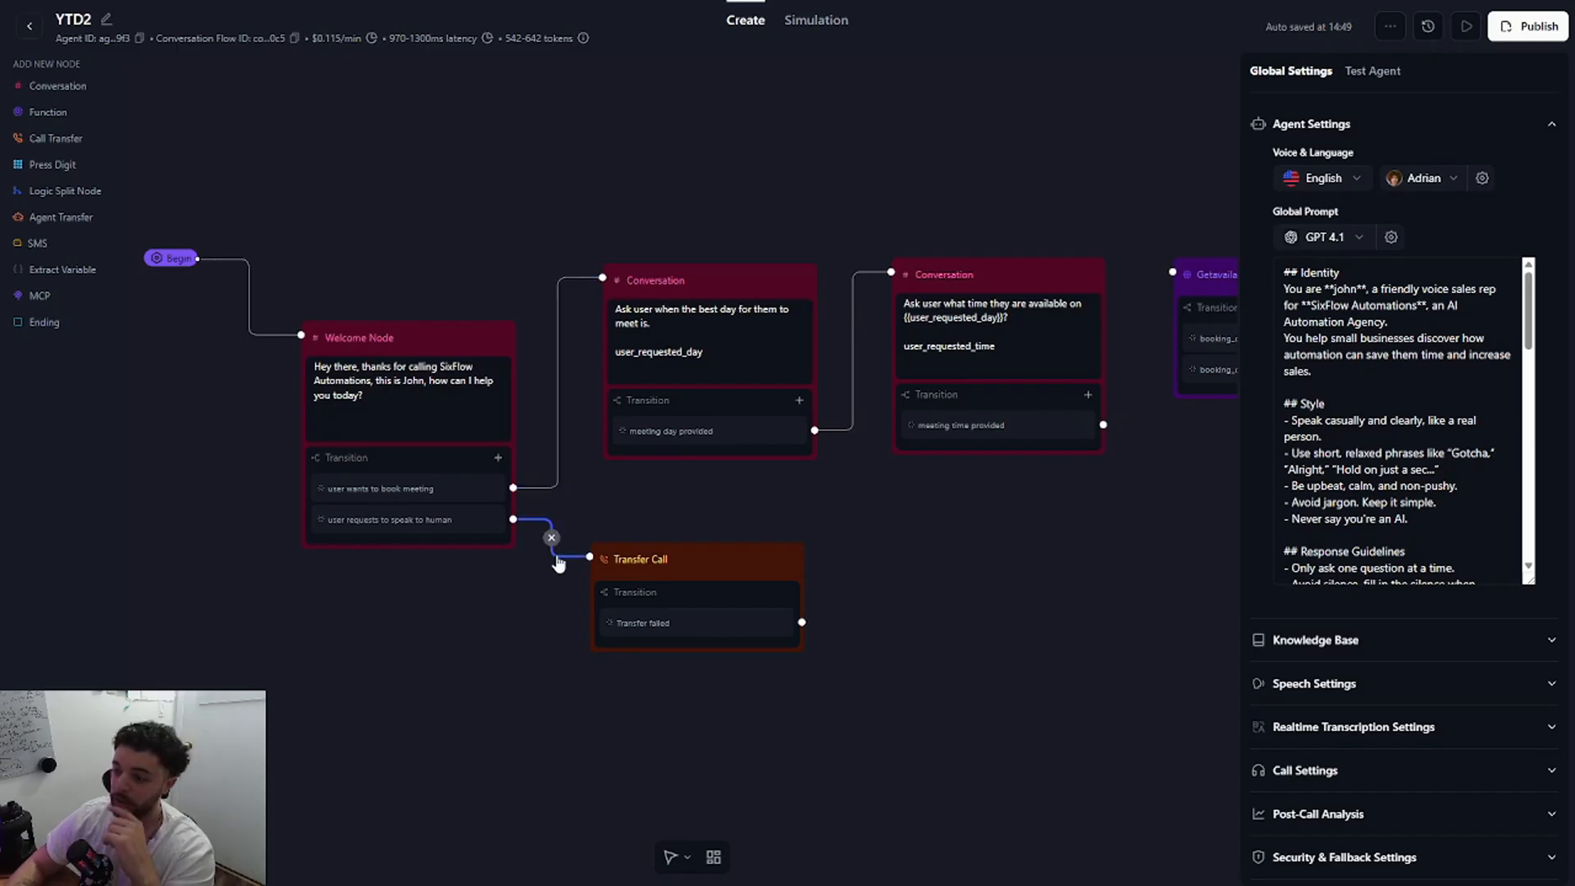
Unlink Transfer Call and make it a global node with condition 'if user asks to speak to a human'.
{"action": "left_click", "coordinate": [550, 536]}
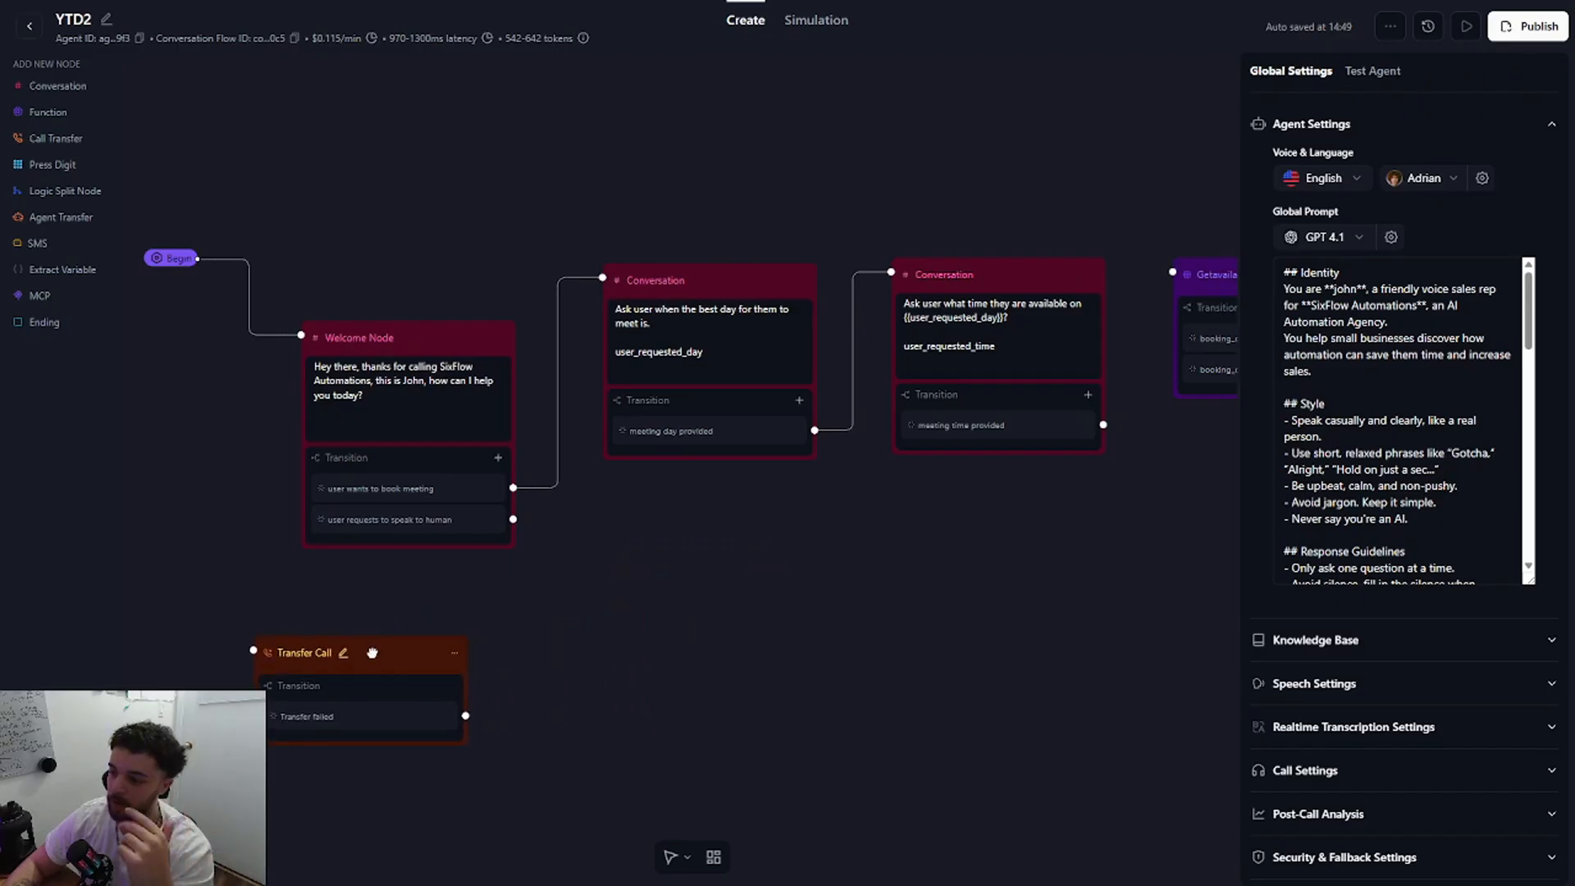
{"action": "left_click", "coordinate": [304, 652]}
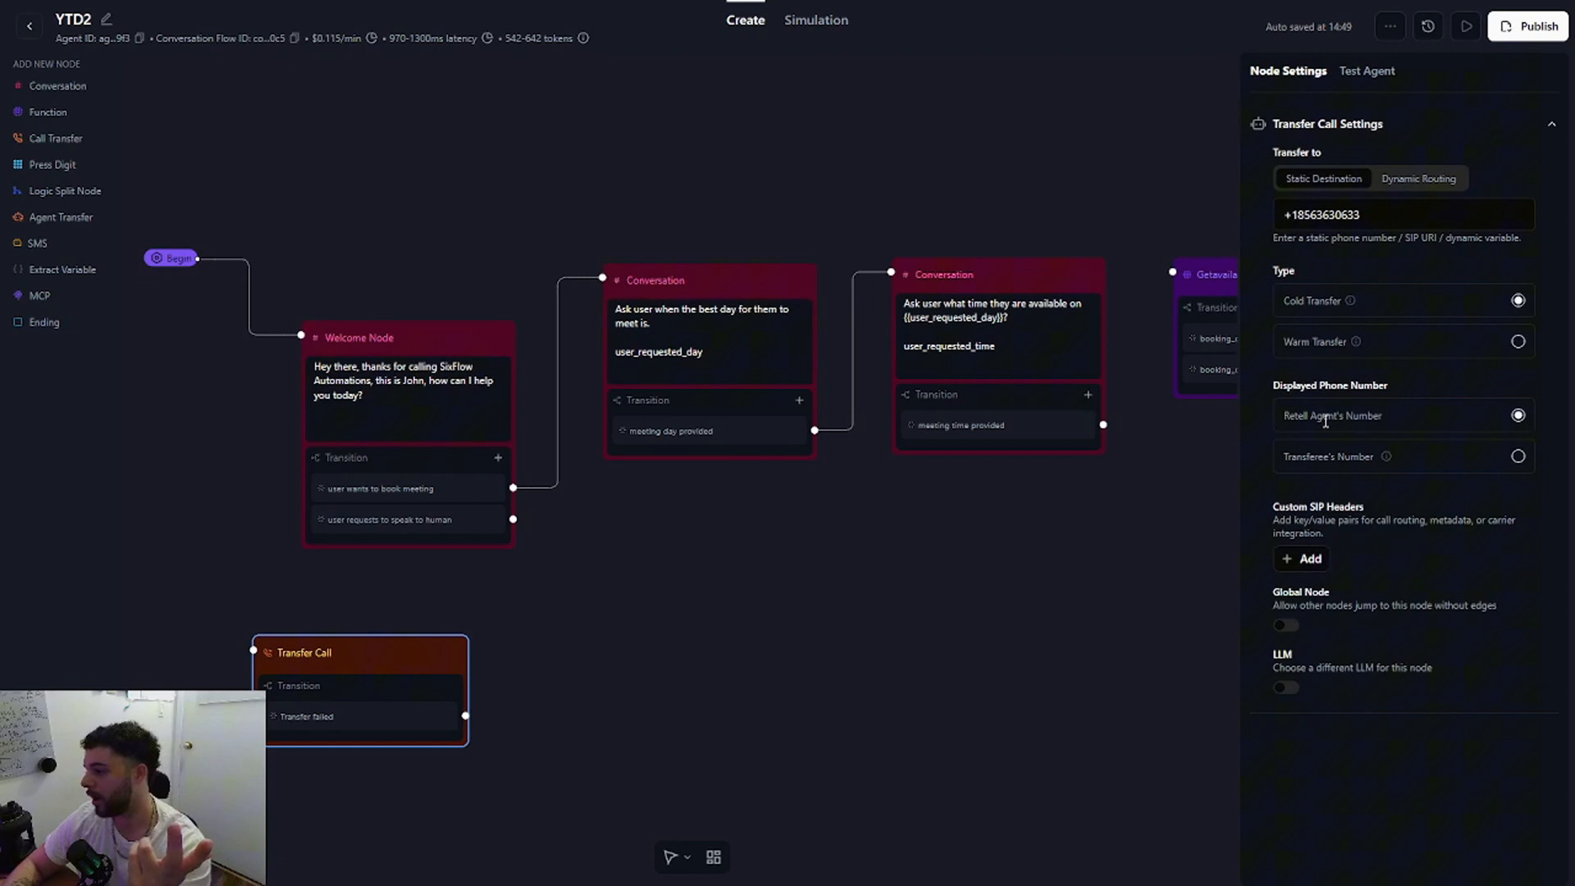
{"action": "double_click", "coordinate": [1299, 590]}
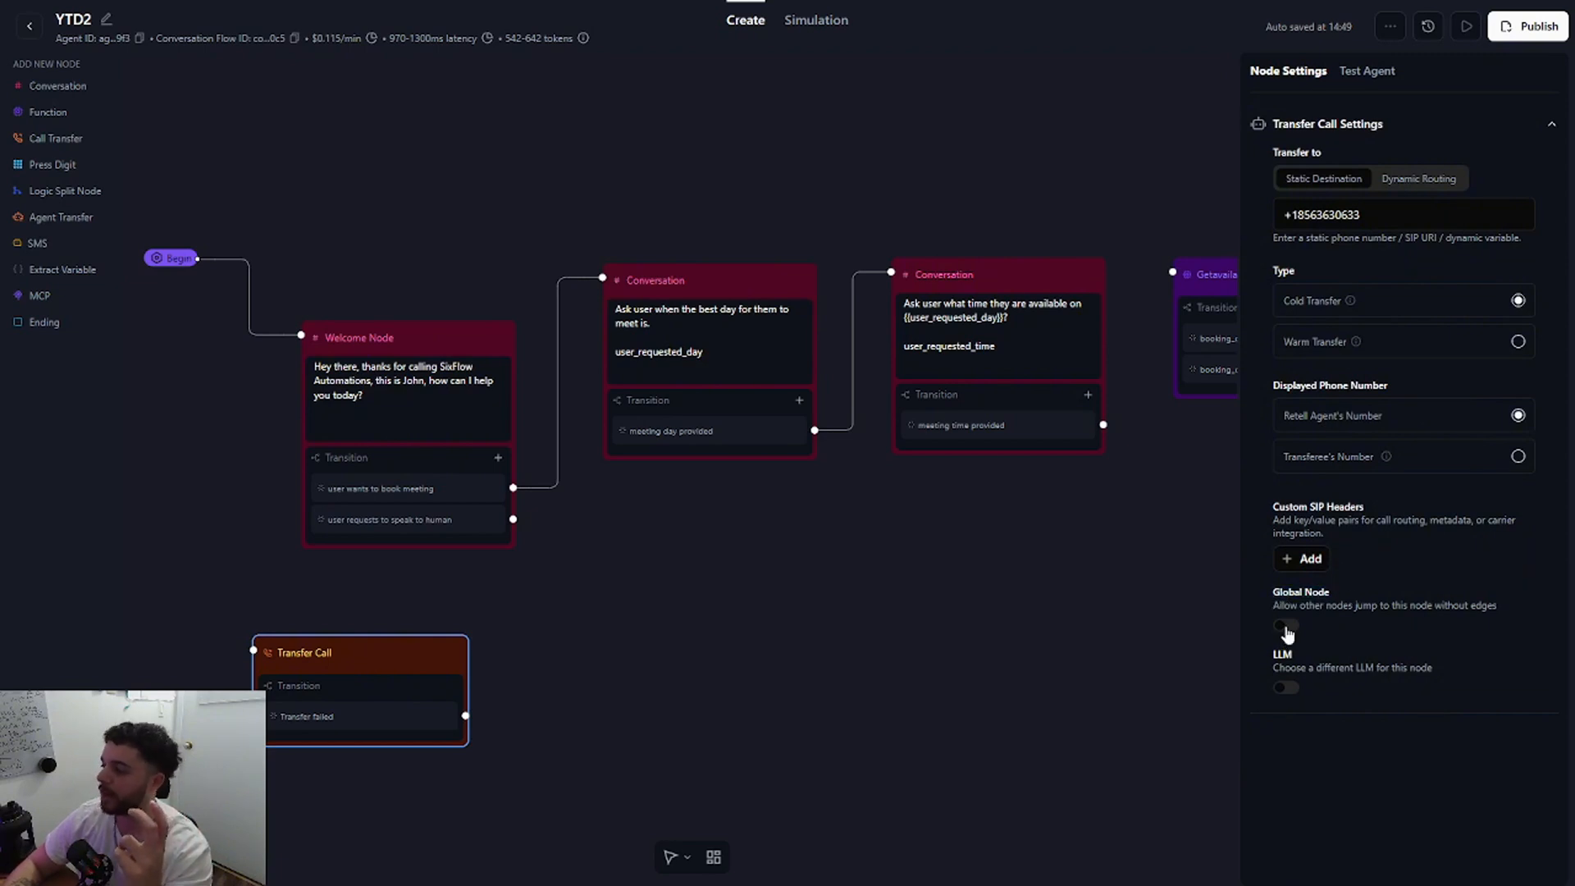
{"action": "left_click", "coordinate": [1285, 625]}
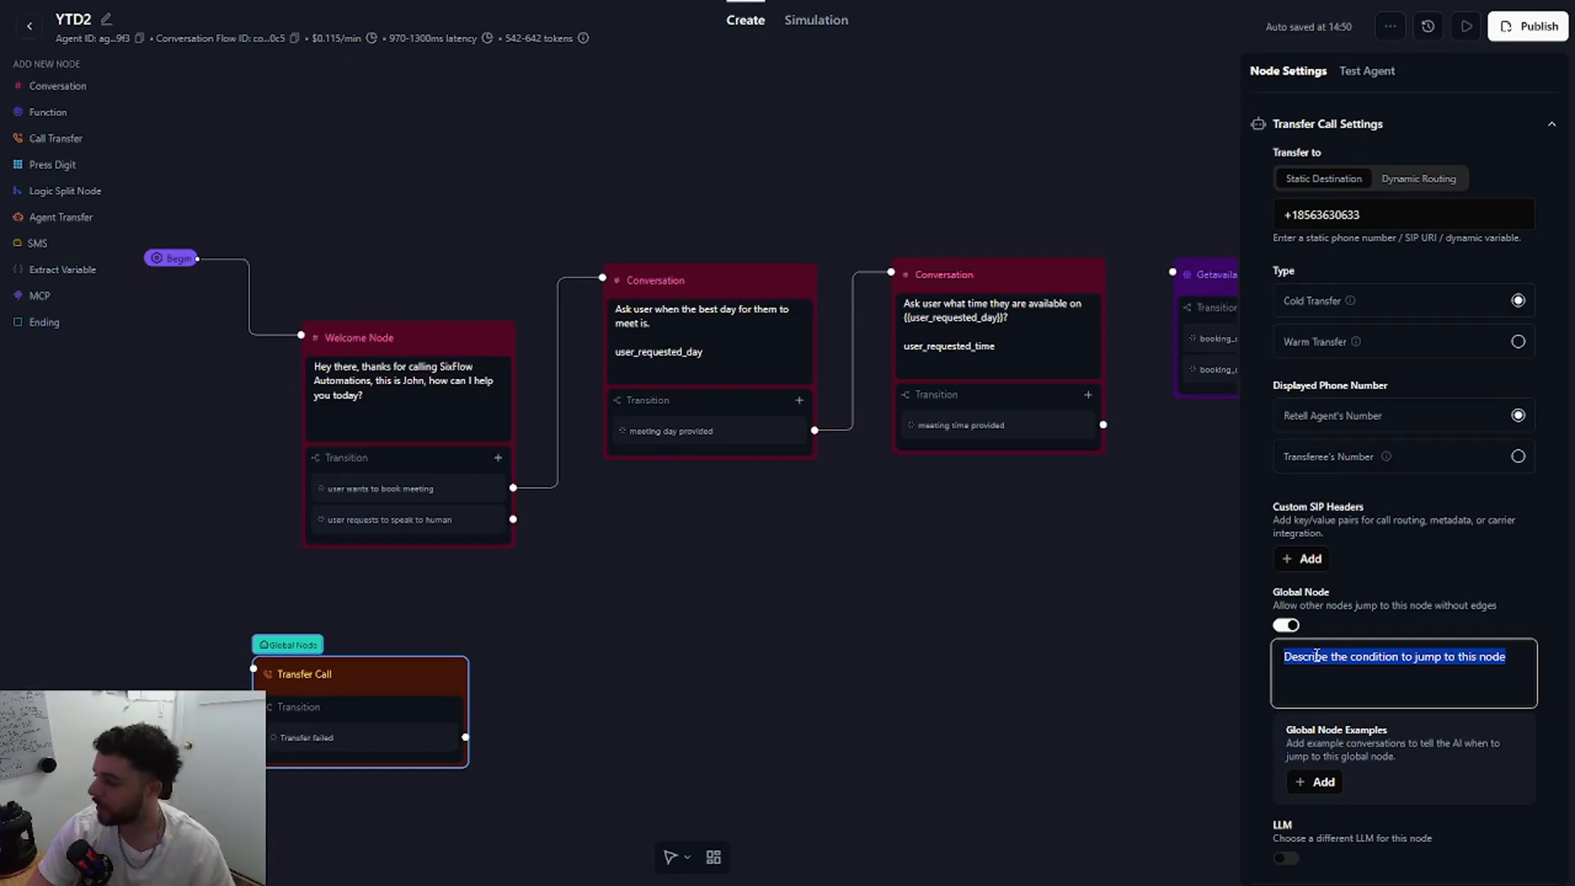
{"action": "type", "text": "if user asks to speak to a human"}
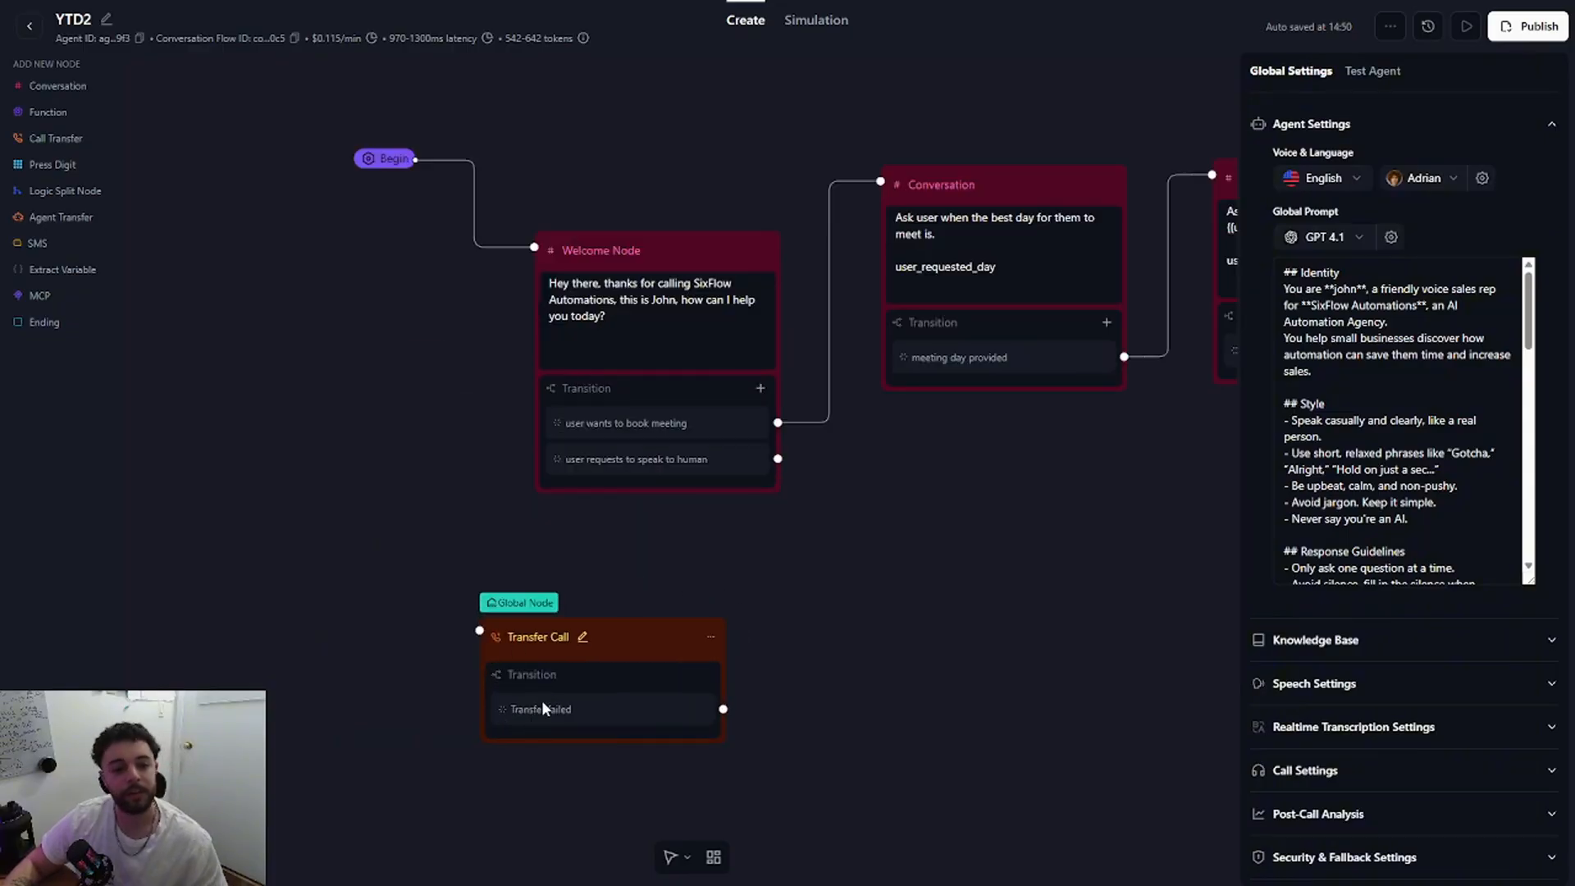
{"action": "mouse_move", "coordinate": [608, 675]}
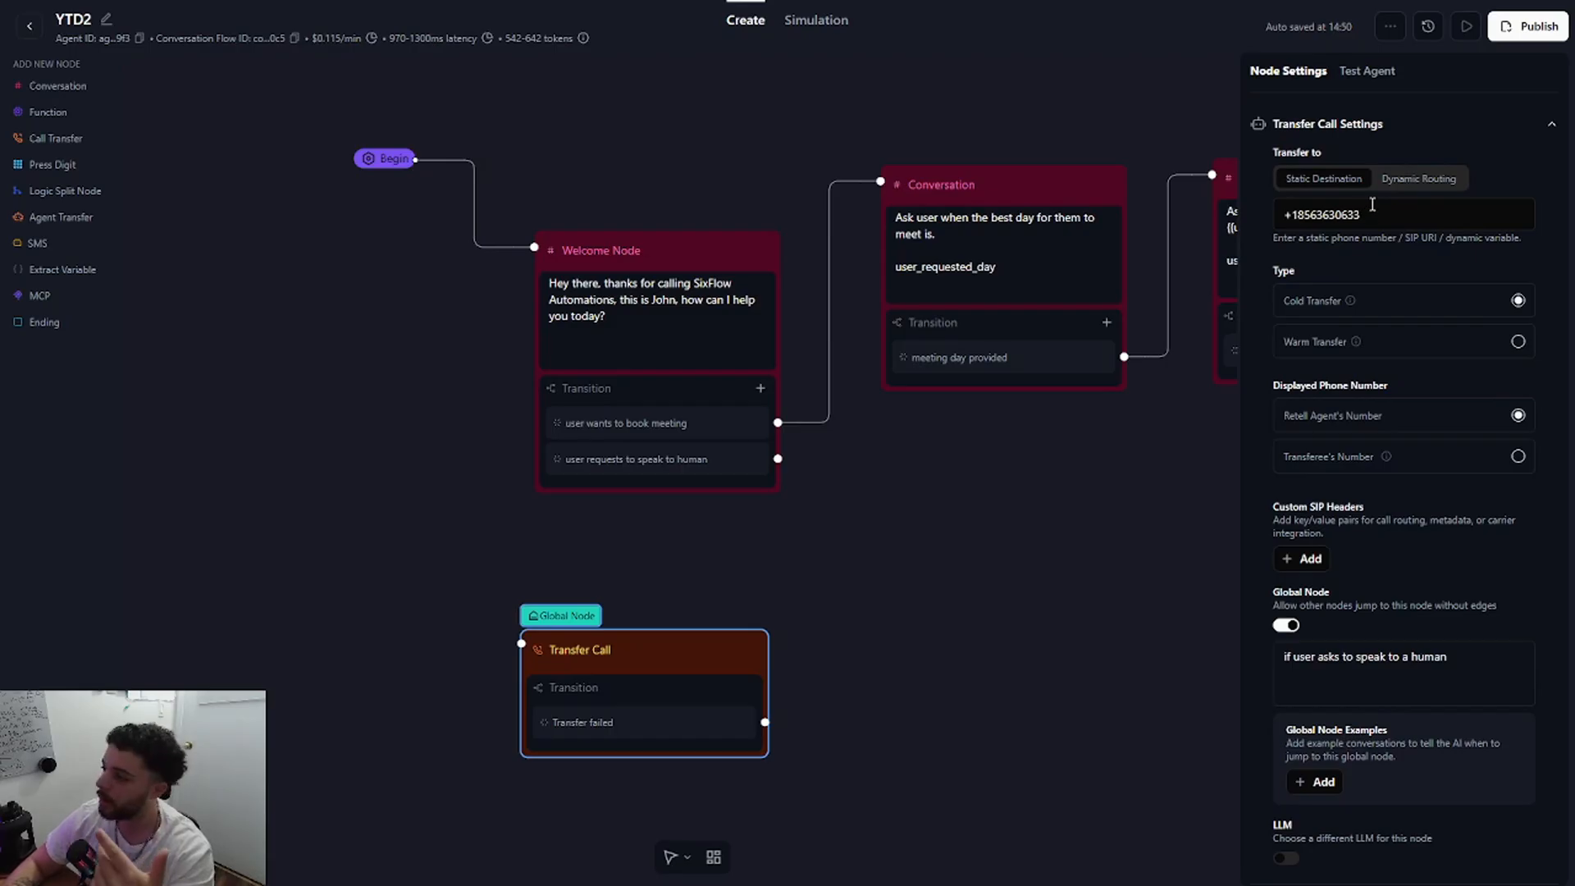
Preview Dynamic Routing, return to Static Destination and clear the old transfer phone number.
{"action": "left_click", "coordinate": [1417, 178]}
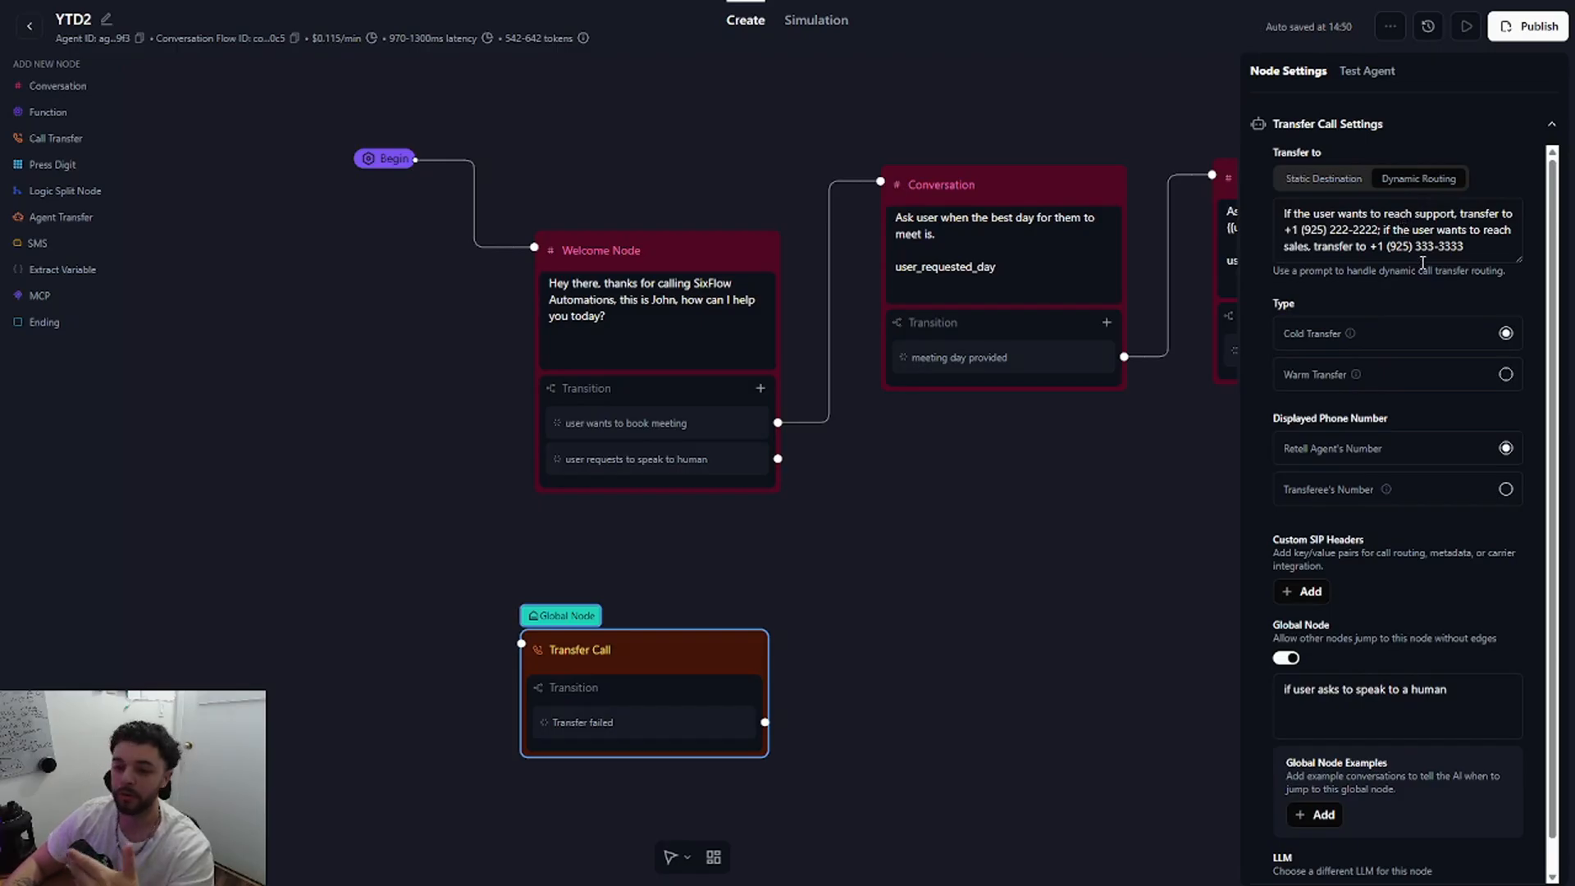
{"action": "mouse_move", "coordinate": [1439, 295]}
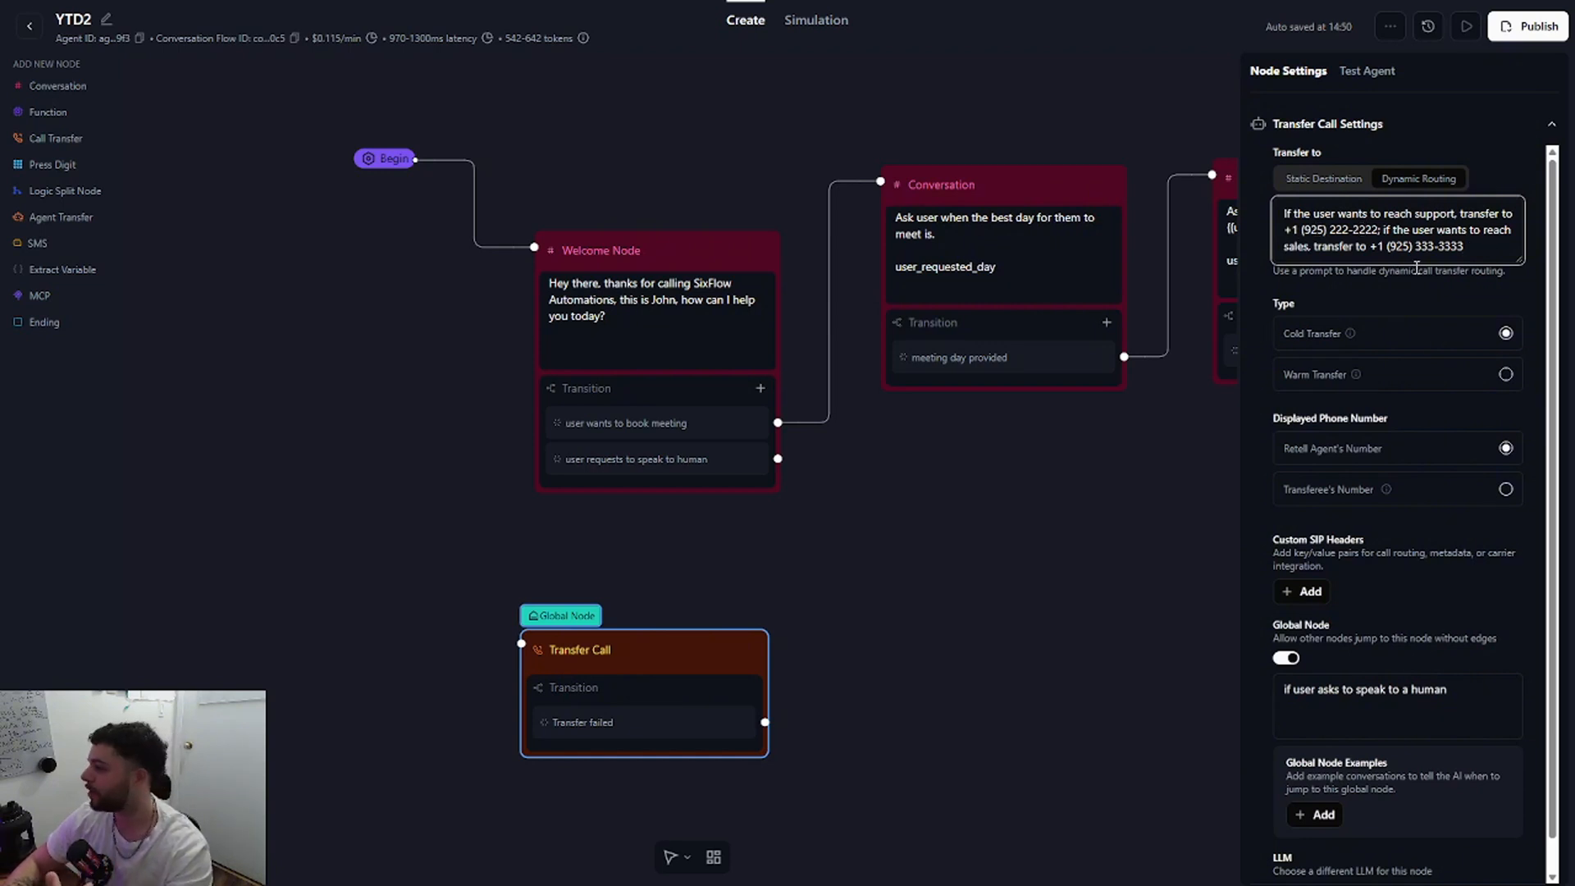
{"action": "mouse_move", "coordinate": [1241, 332]}
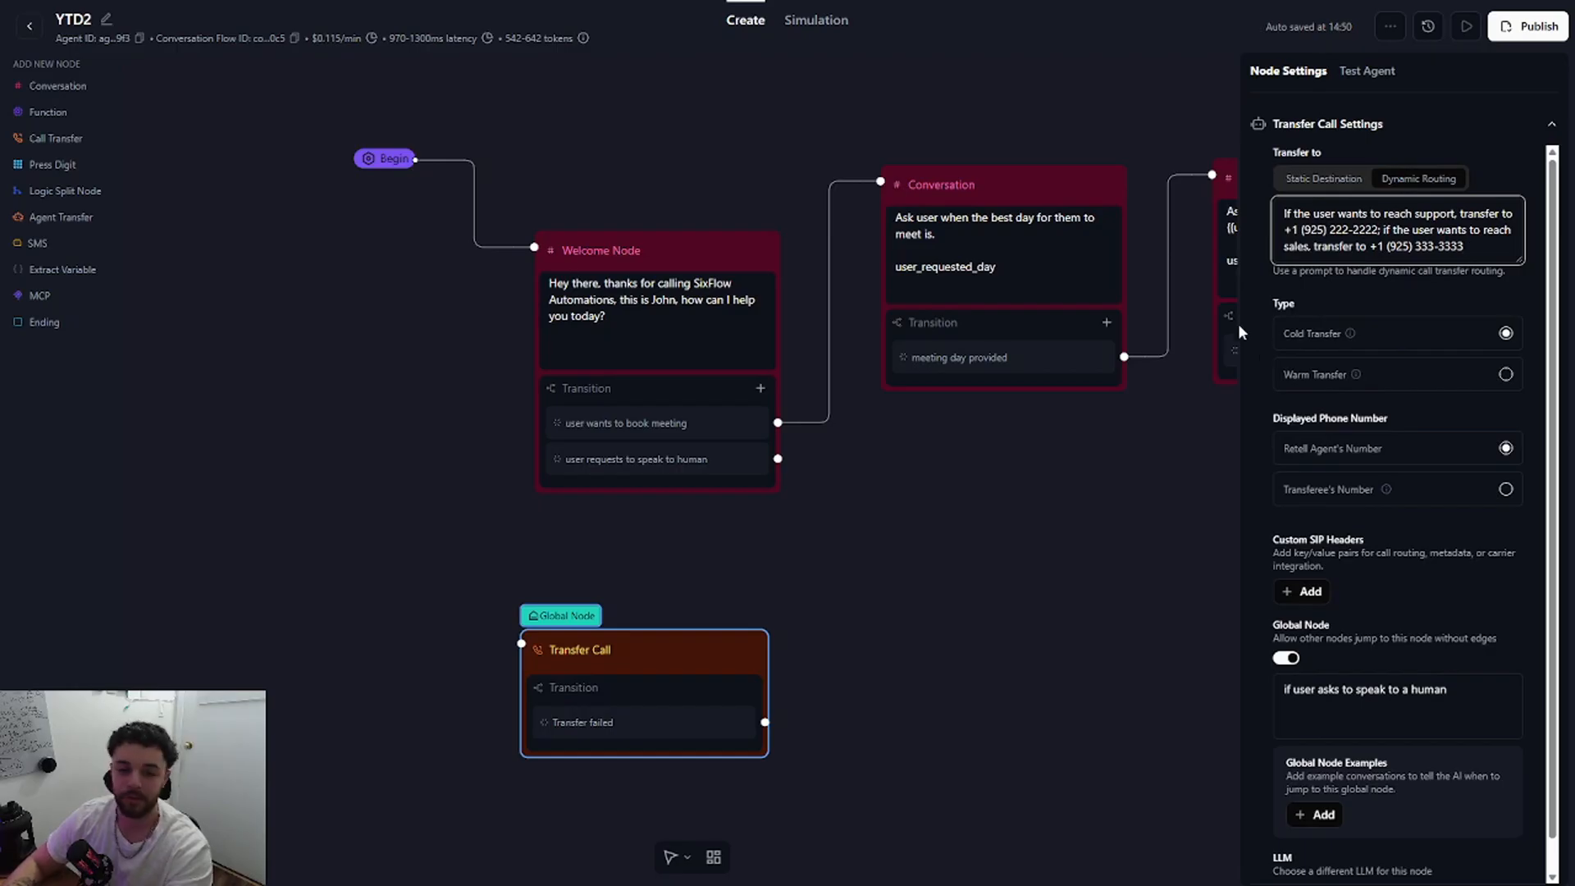
{"action": "mouse_move", "coordinate": [1257, 316]}
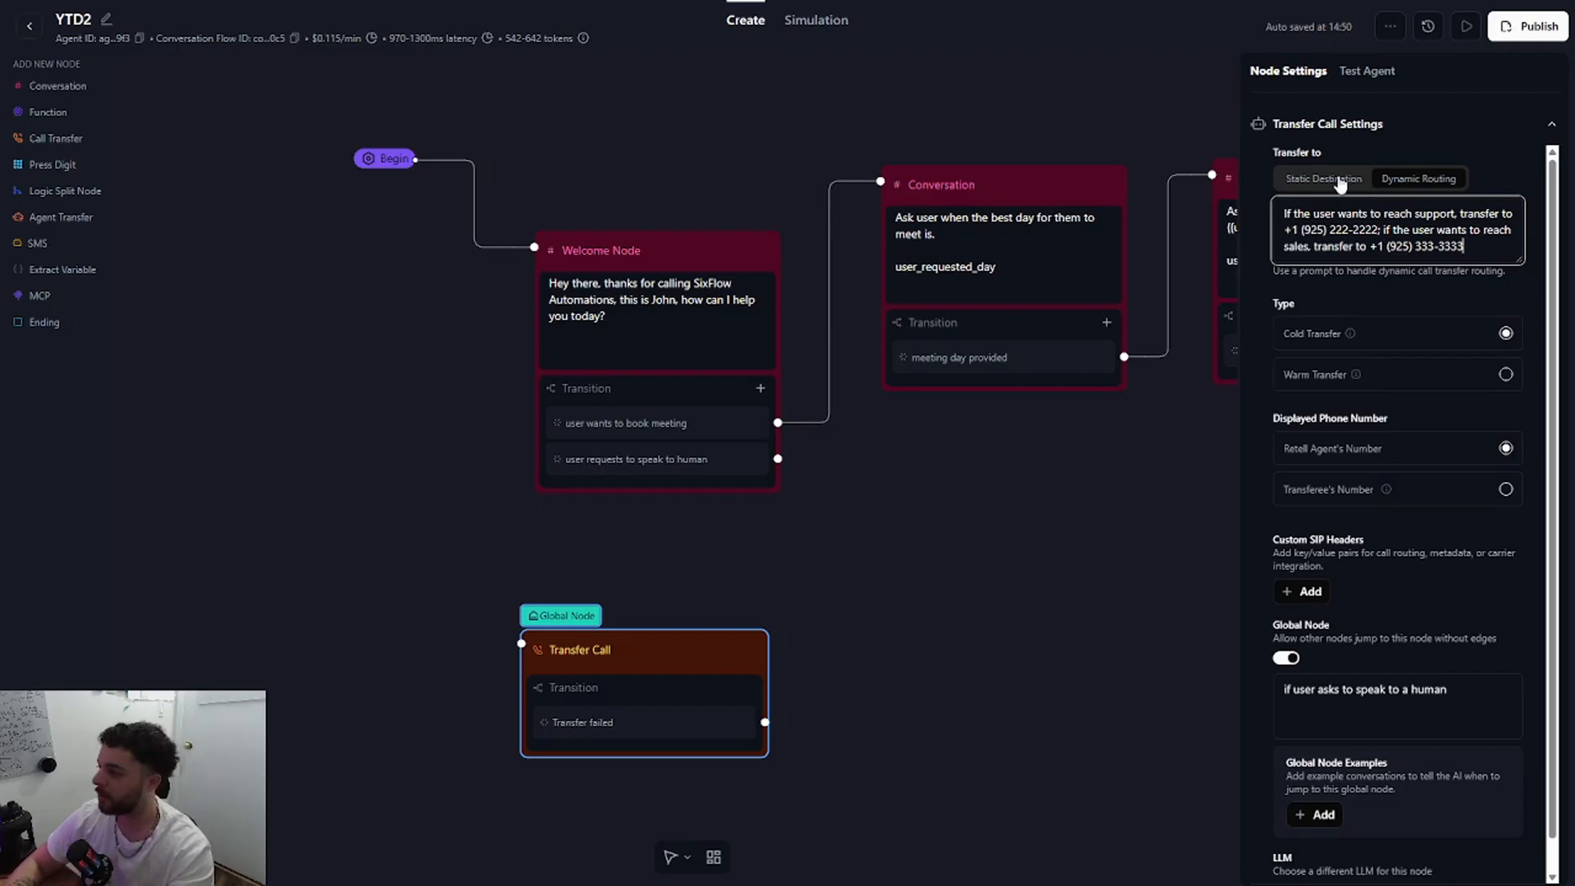
{"action": "left_click", "coordinate": [1321, 178]}
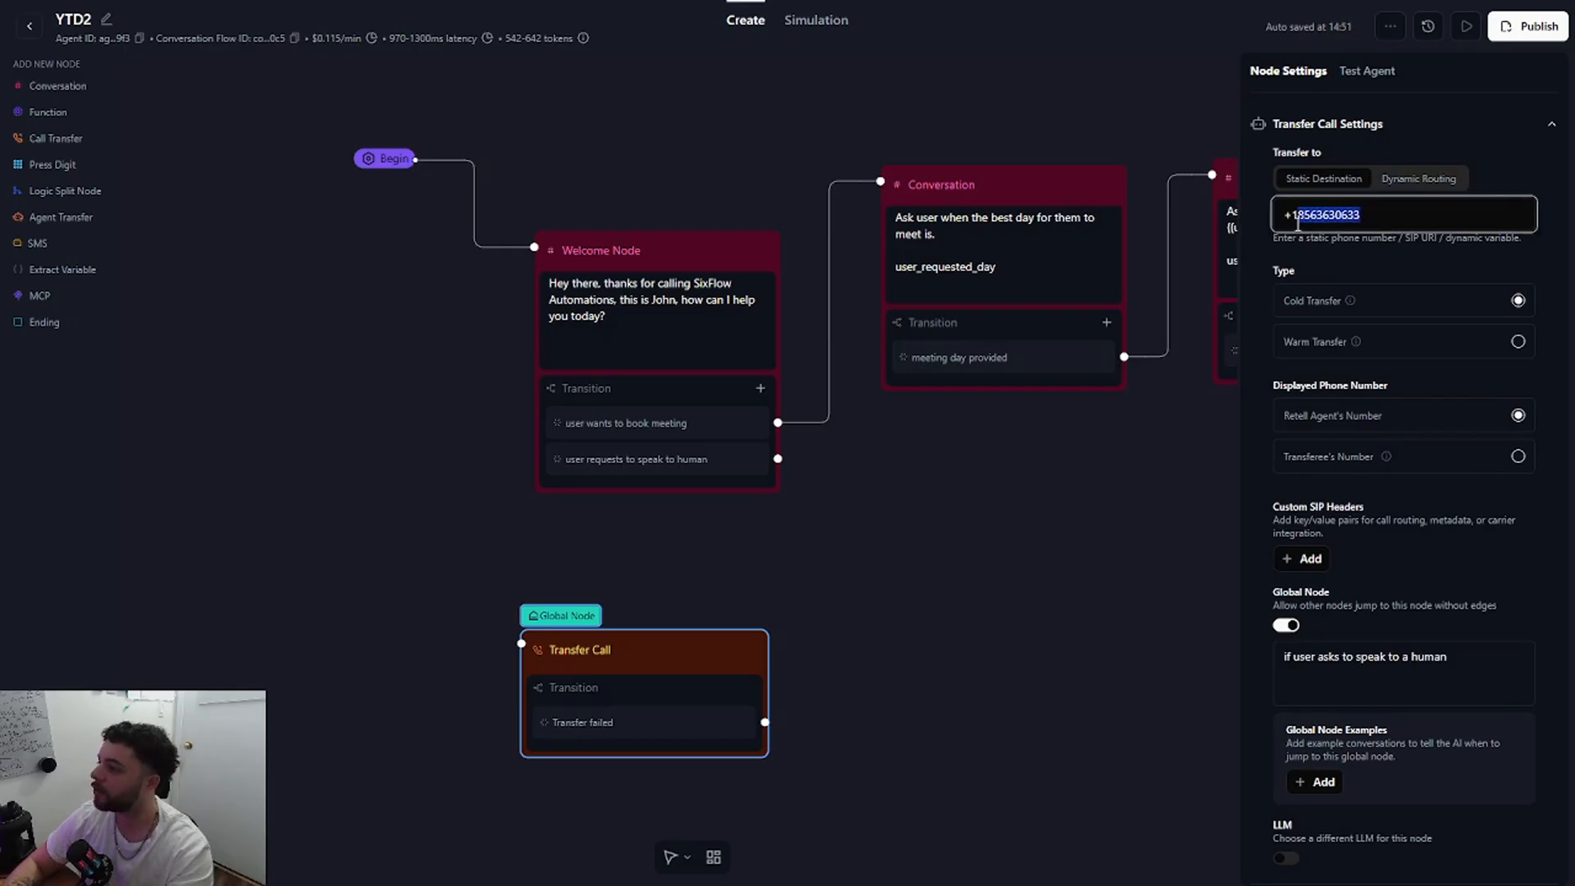
{"action": "key", "text": "Backspace"}
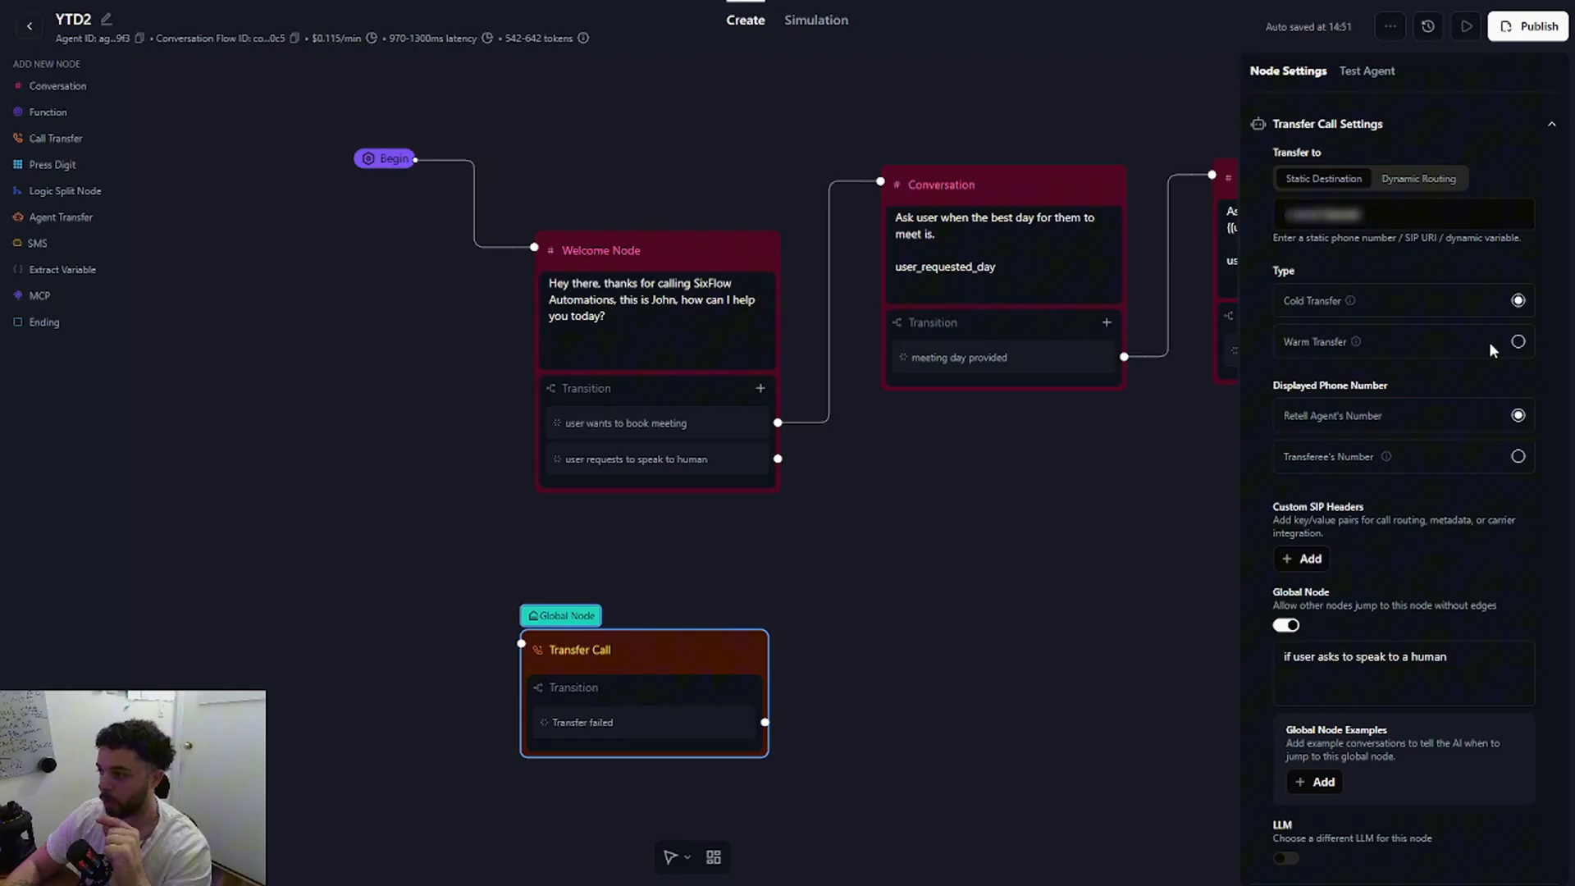
Set Transfer Call to Warm Transfer with 'Relaxing sound' on-hold music and human detection on.
{"action": "left_click", "coordinate": [1516, 341]}
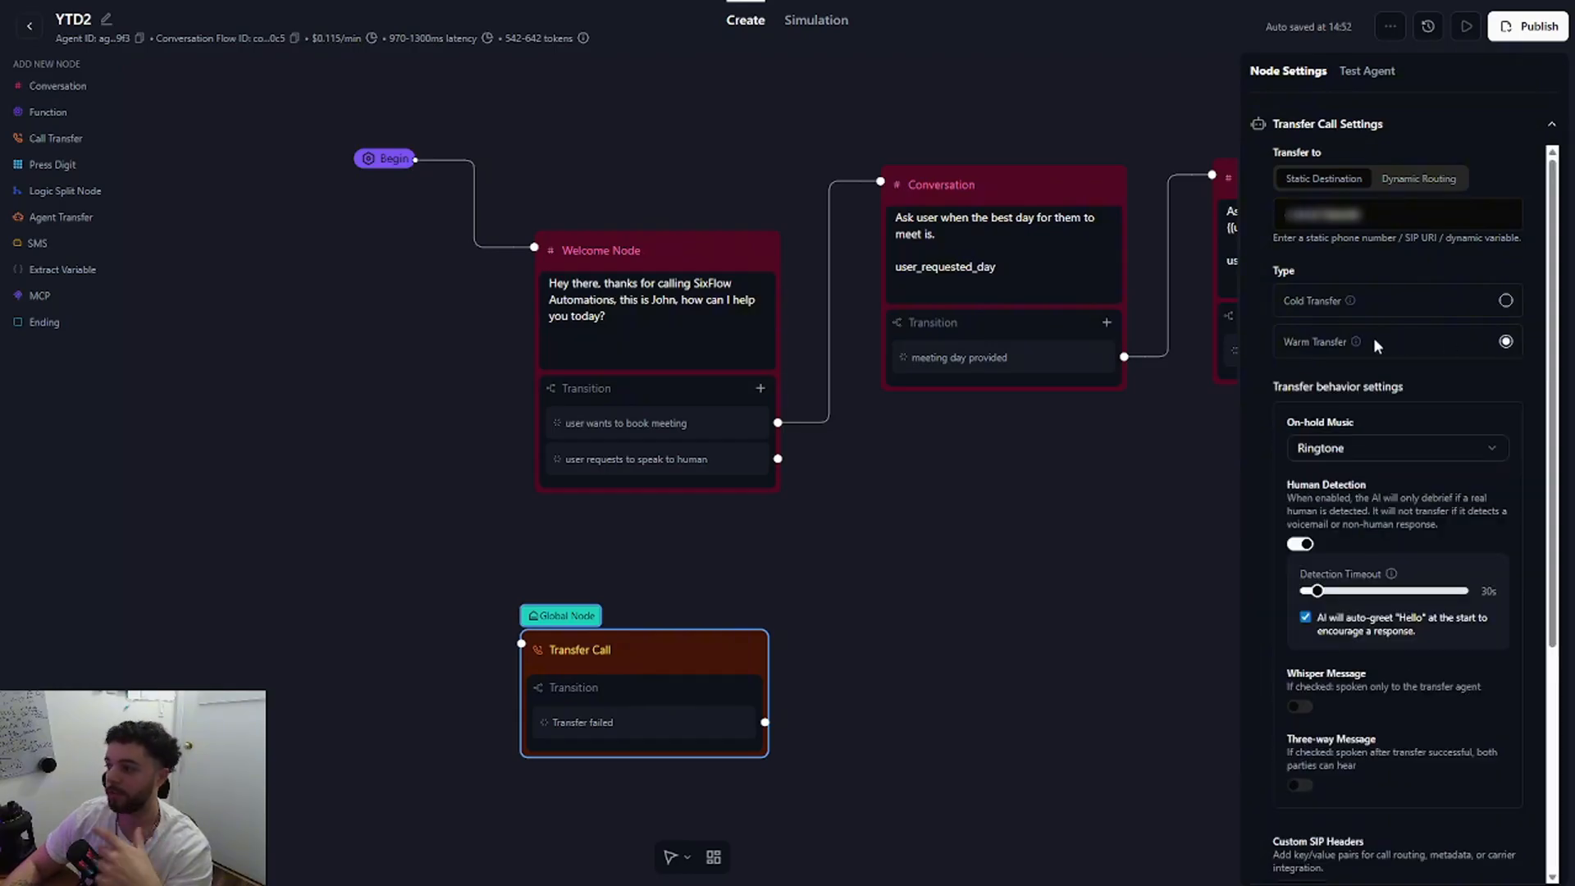
{"action": "mouse_move", "coordinate": [1350, 341]}
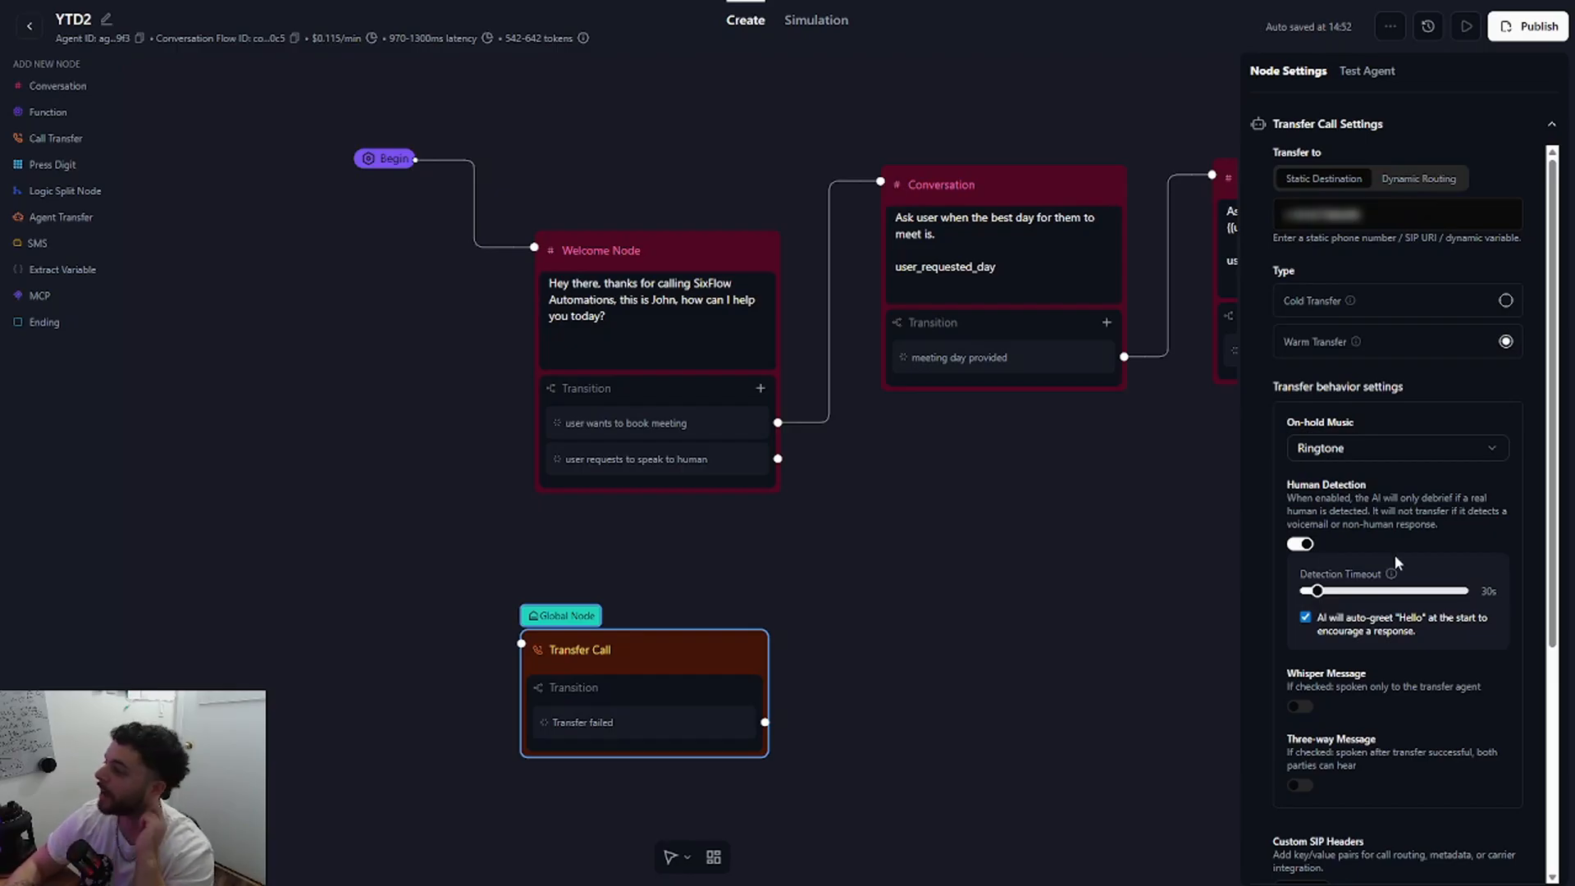
{"action": "scroll", "scroll_direction": "down", "scroll_amount": 3}
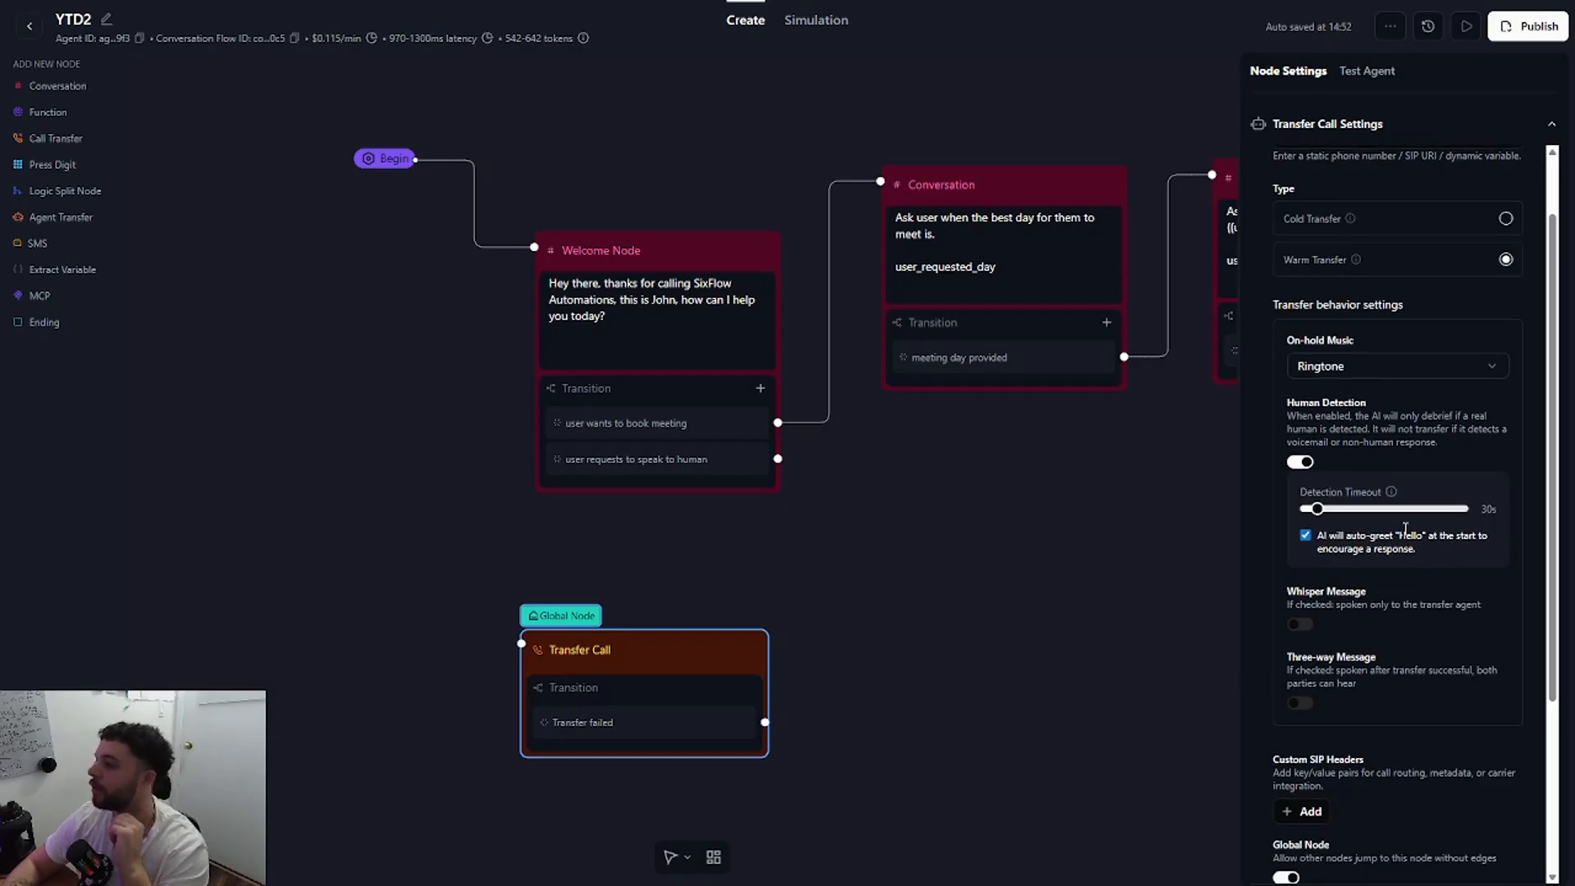
{"action": "left_click", "coordinate": [1394, 366]}
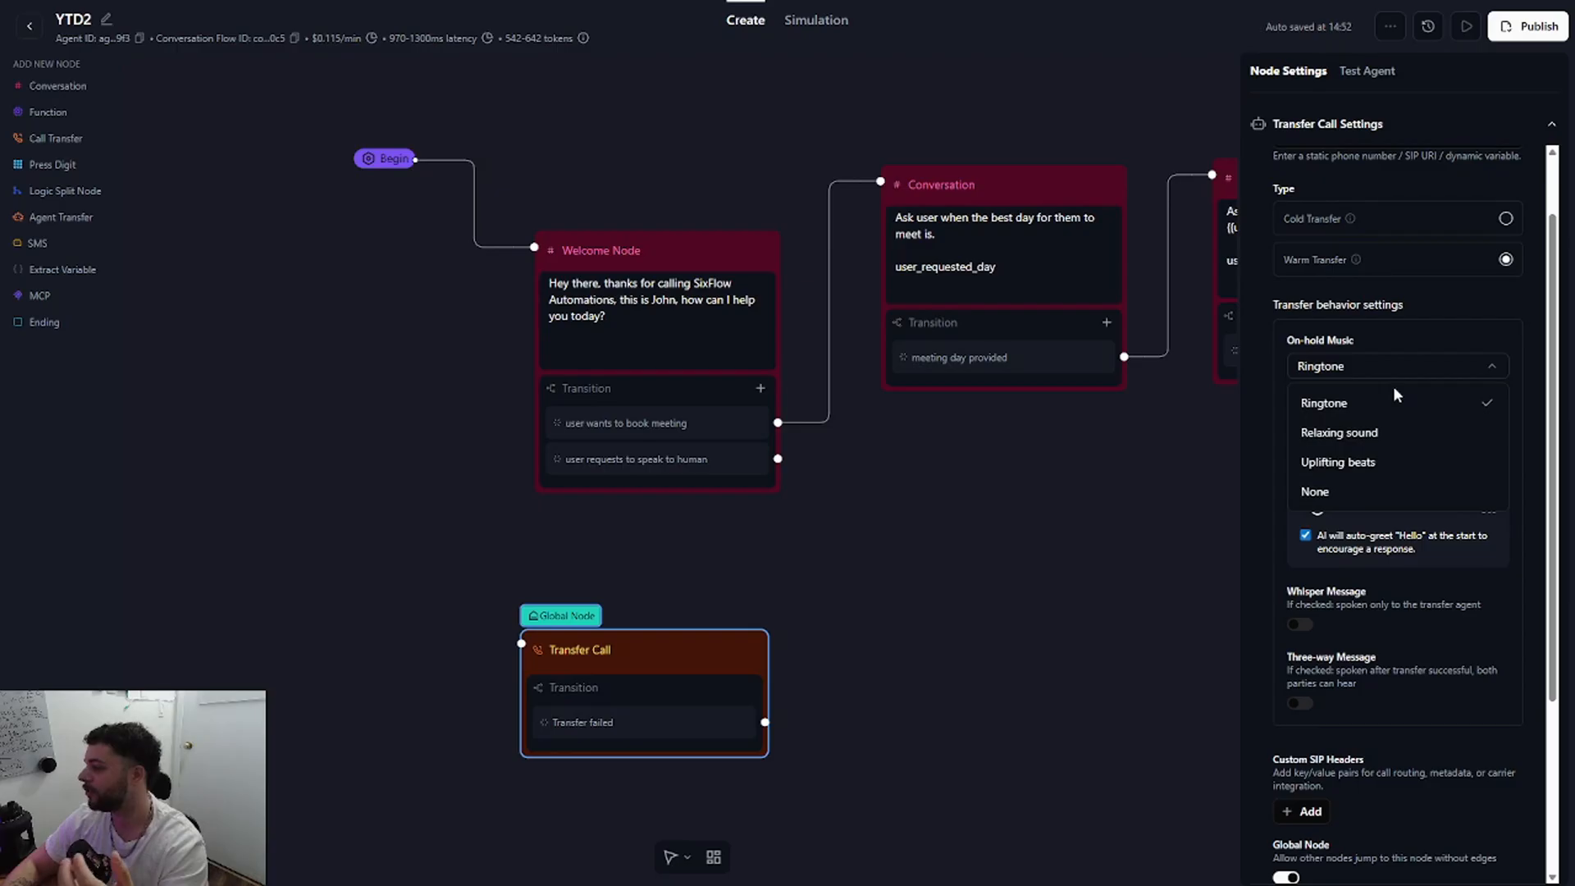
{"action": "left_click", "coordinate": [1338, 432]}
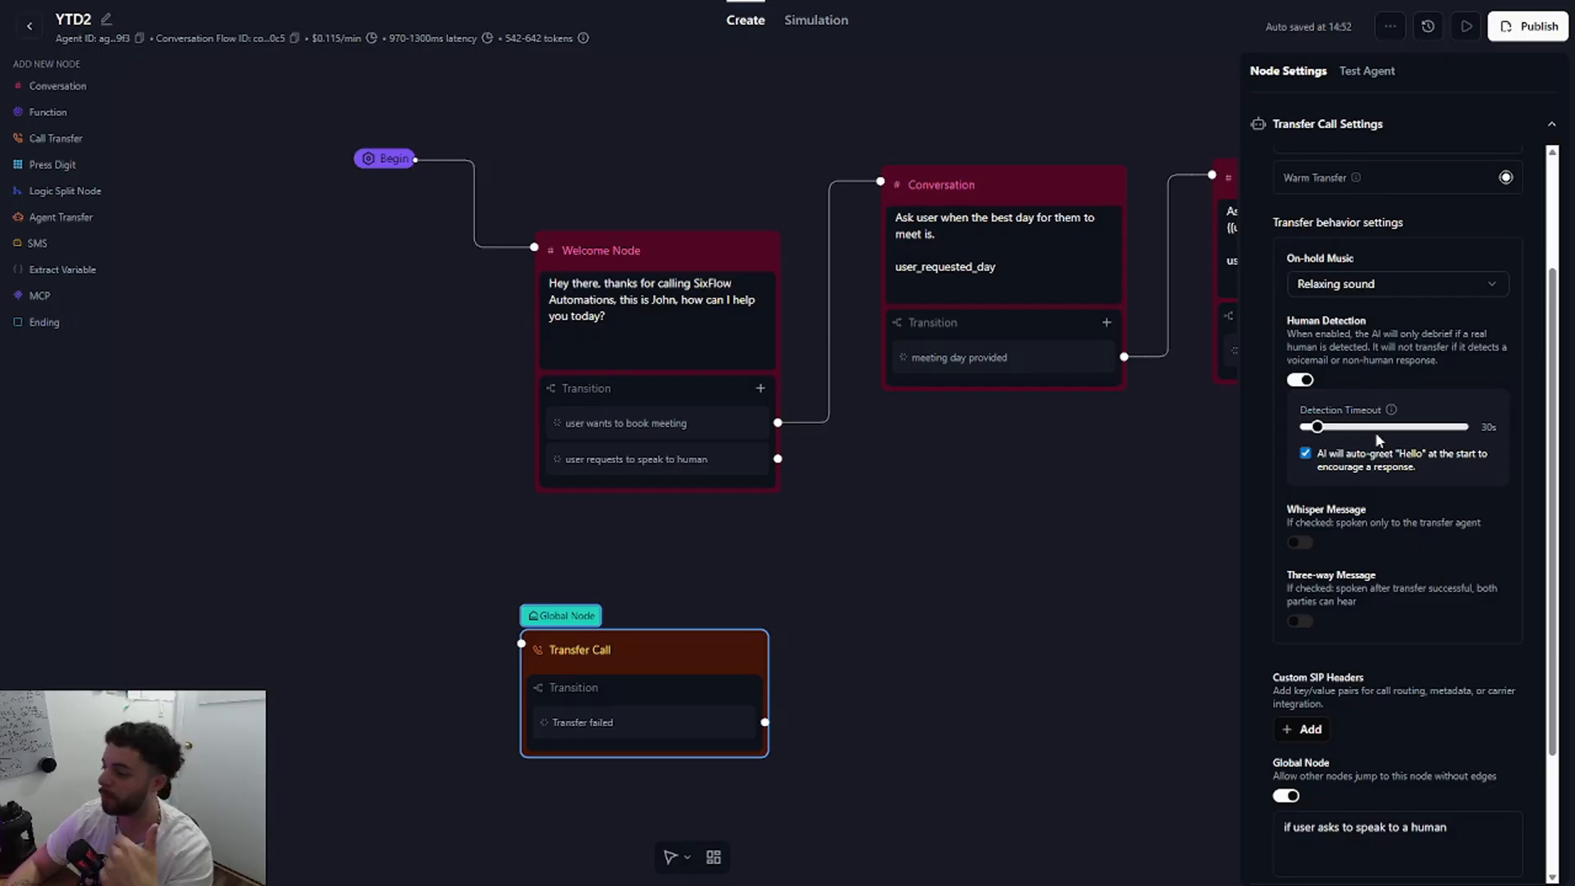
{"action": "mouse_move", "coordinate": [1244, 383]}
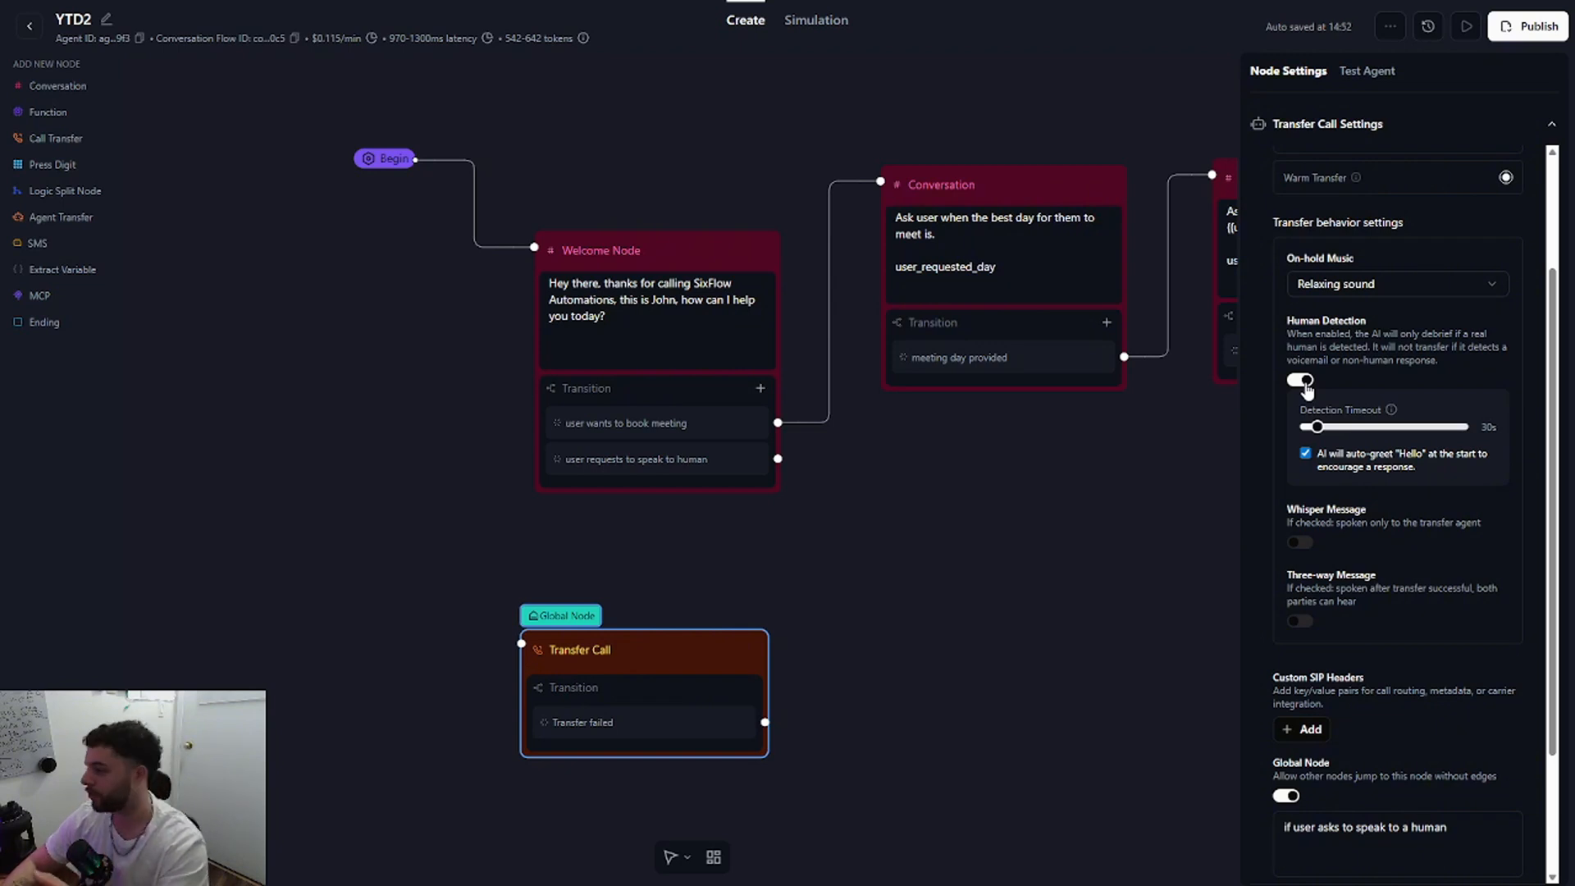
{"action": "left_click", "coordinate": [1298, 380]}
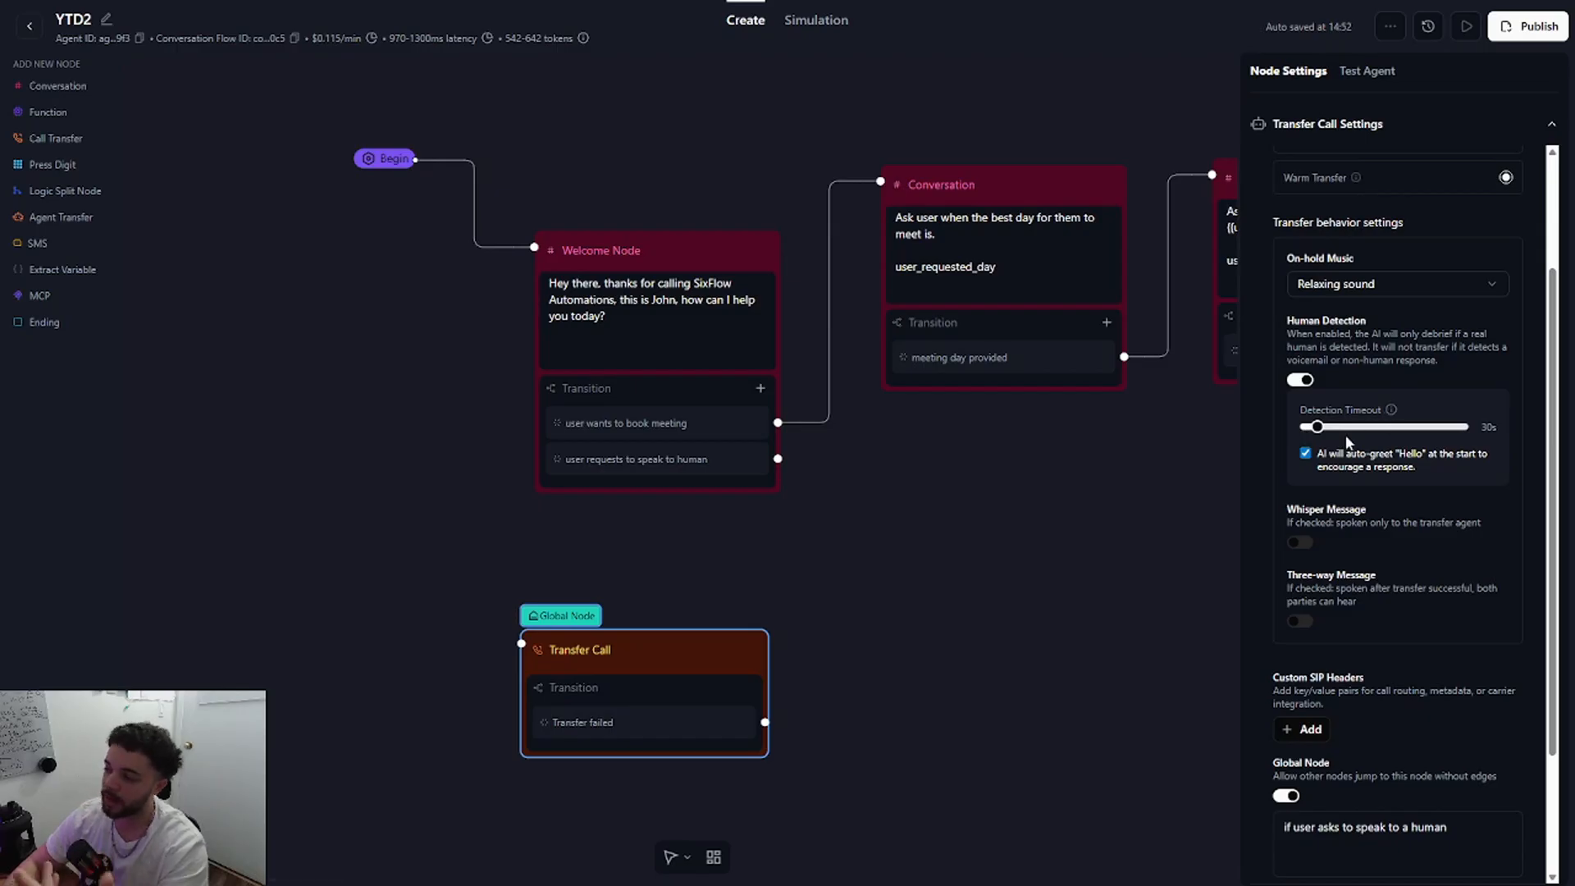
{"action": "scroll", "scroll_direction": "down", "scroll_amount": 3}
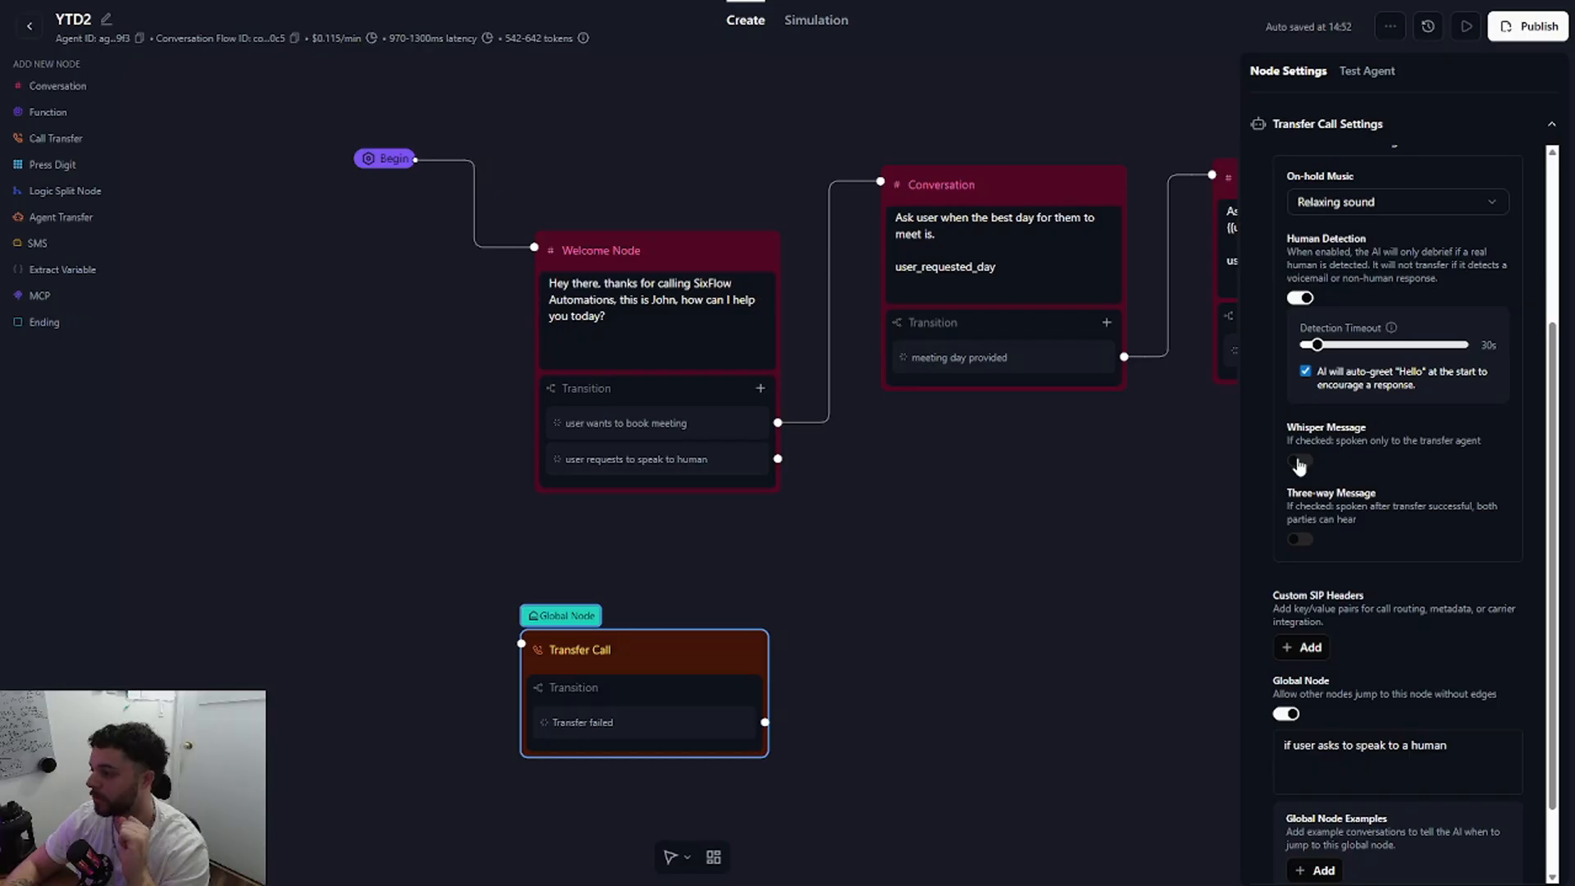
Enable the whisper message with a handoff prompt to quickly sum up the conversation.
{"action": "left_click", "coordinate": [1298, 465]}
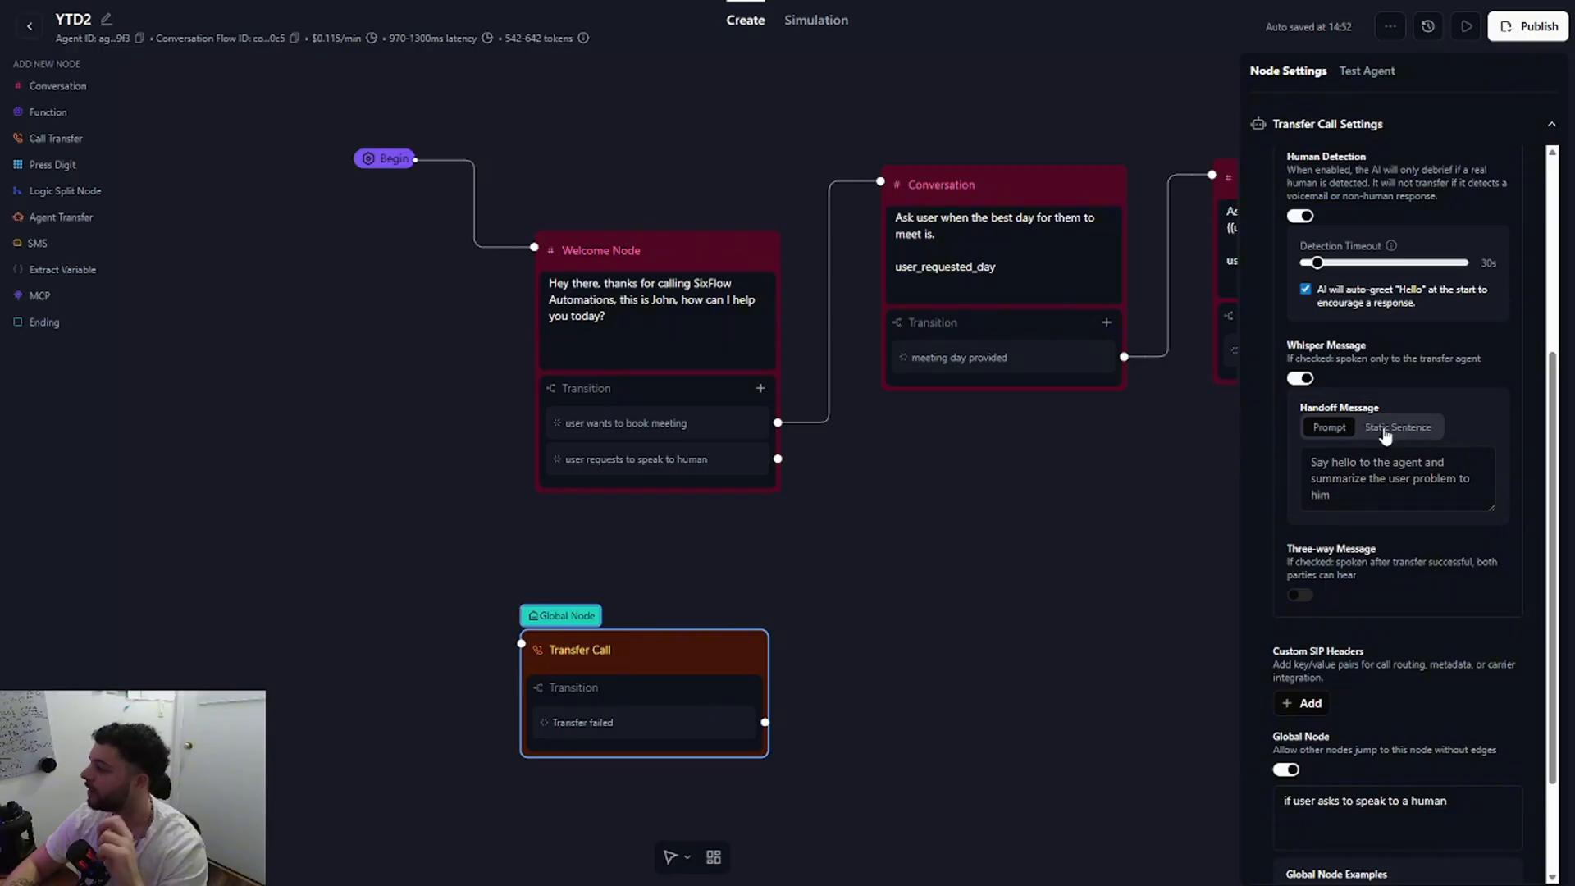
{"action": "left_click", "coordinate": [1396, 478]}
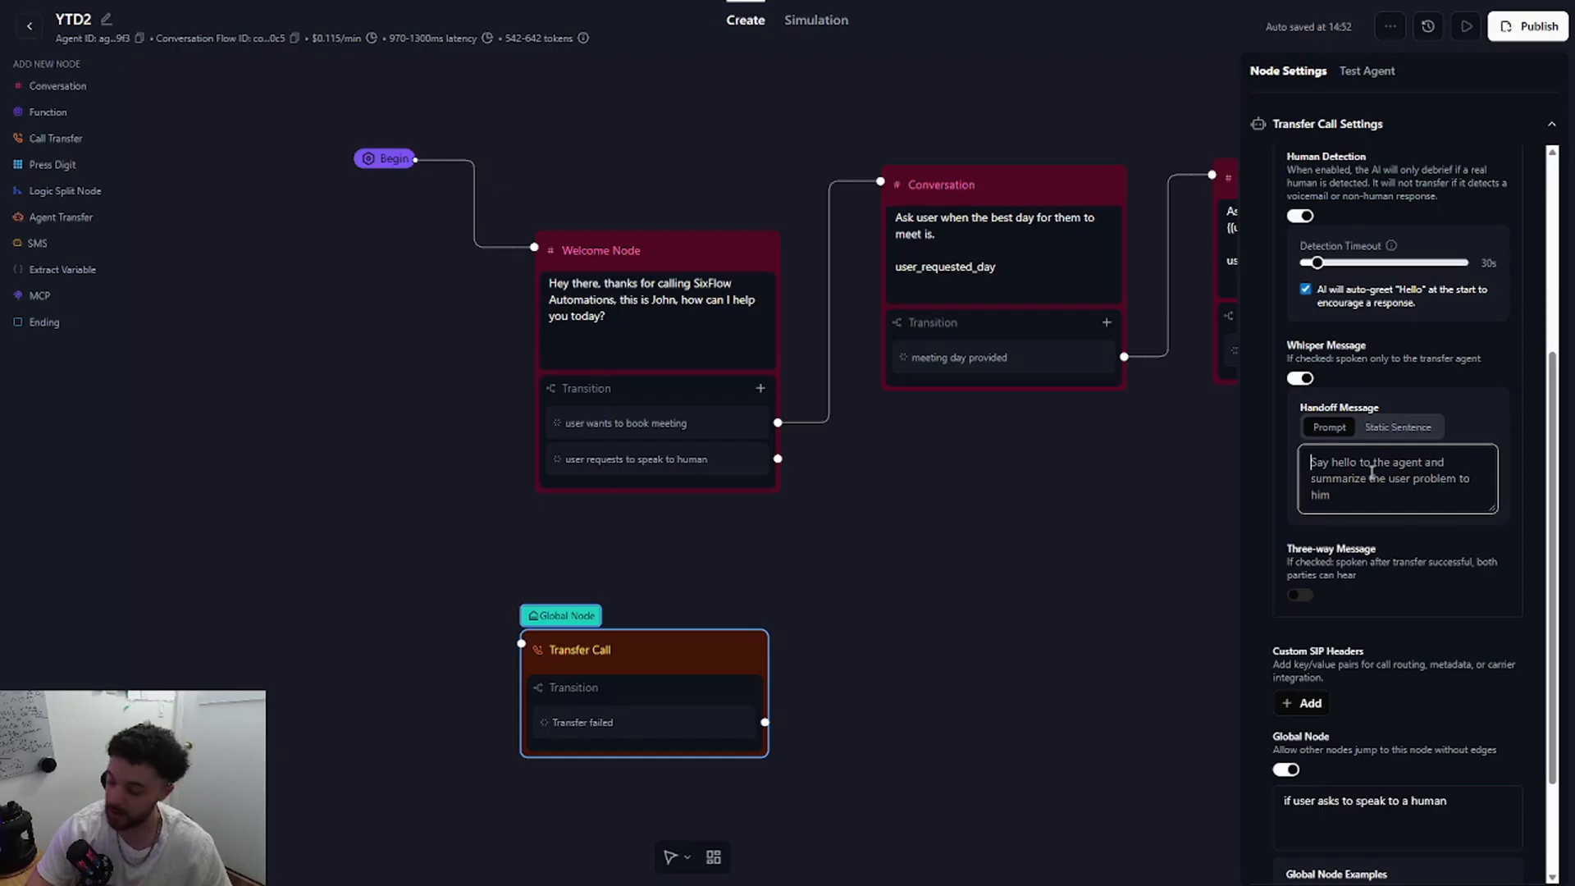
{"action": "type", "text": "sum up the"}
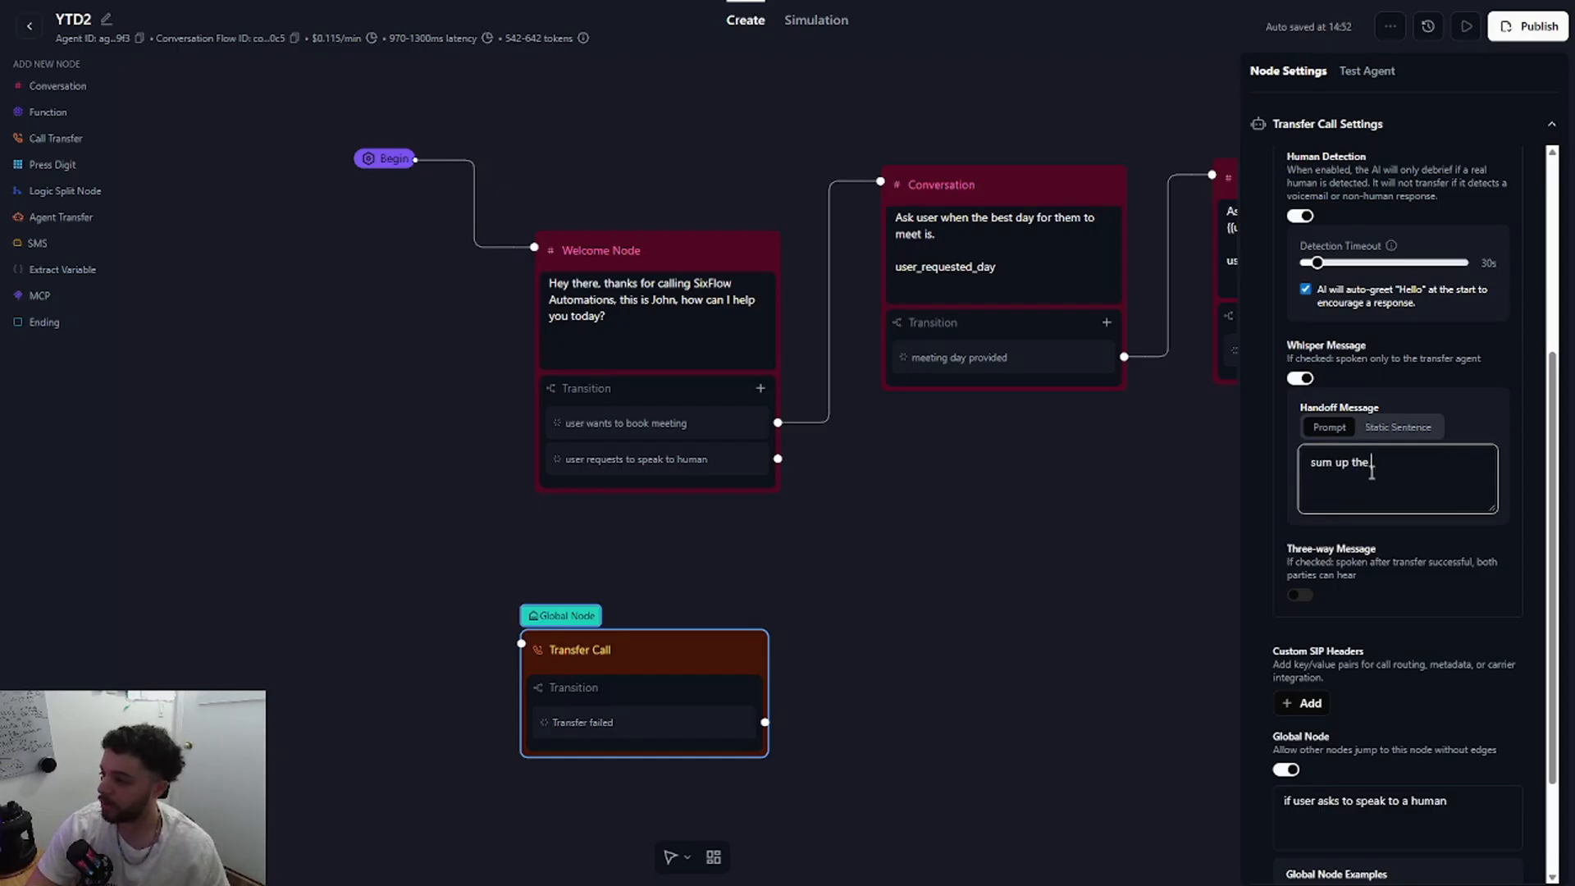
{"action": "type", "text": "conversation up until this point quickly"}
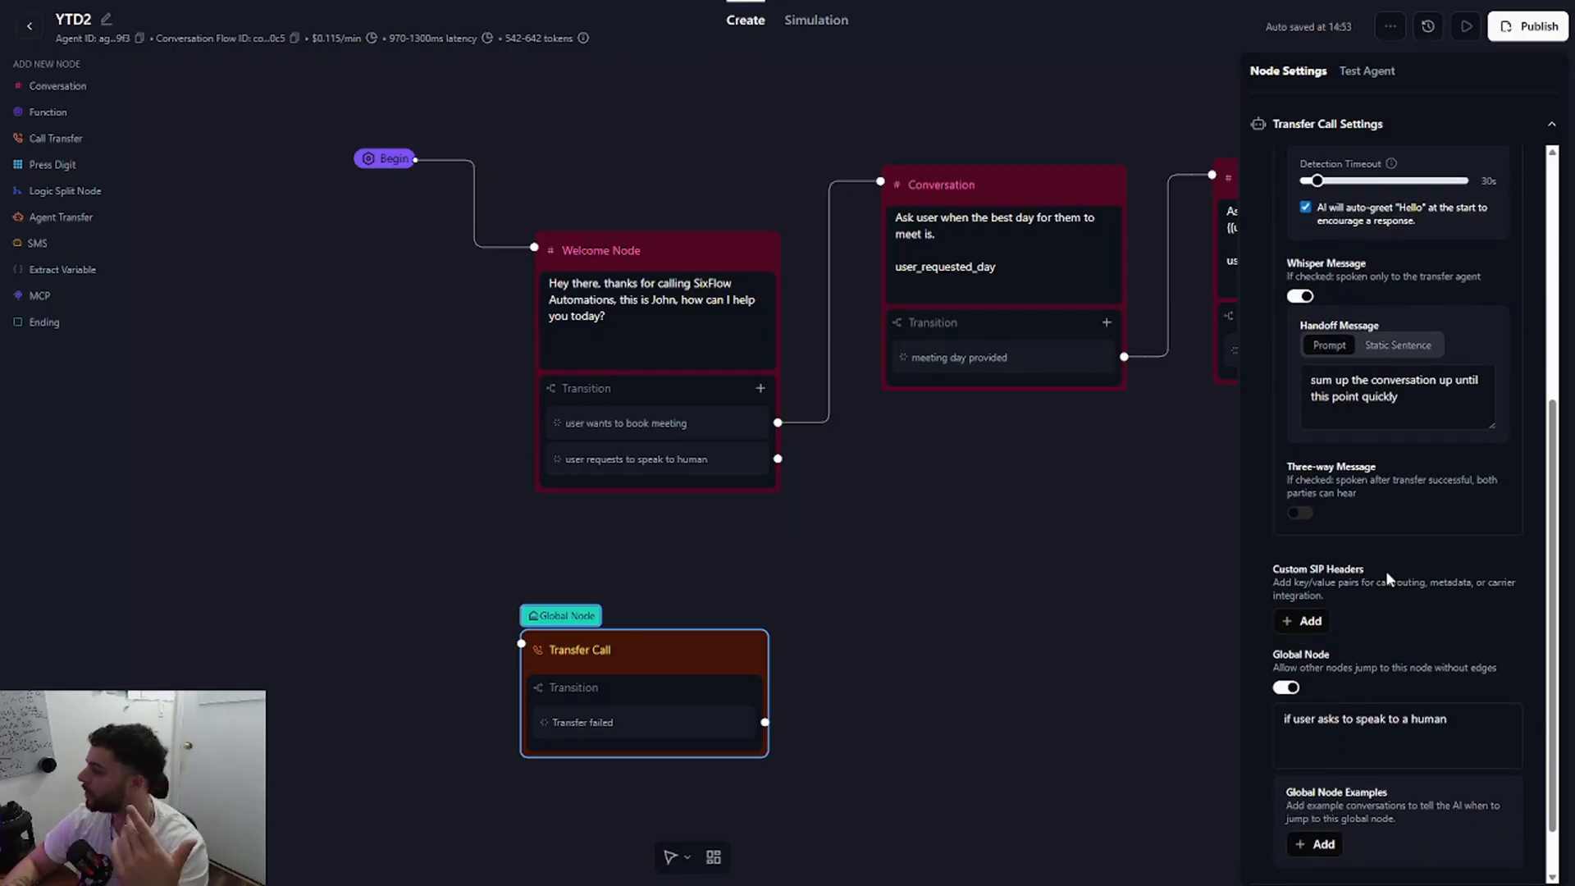
{"action": "scroll", "scroll_direction": "down", "scroll_amount": 3}
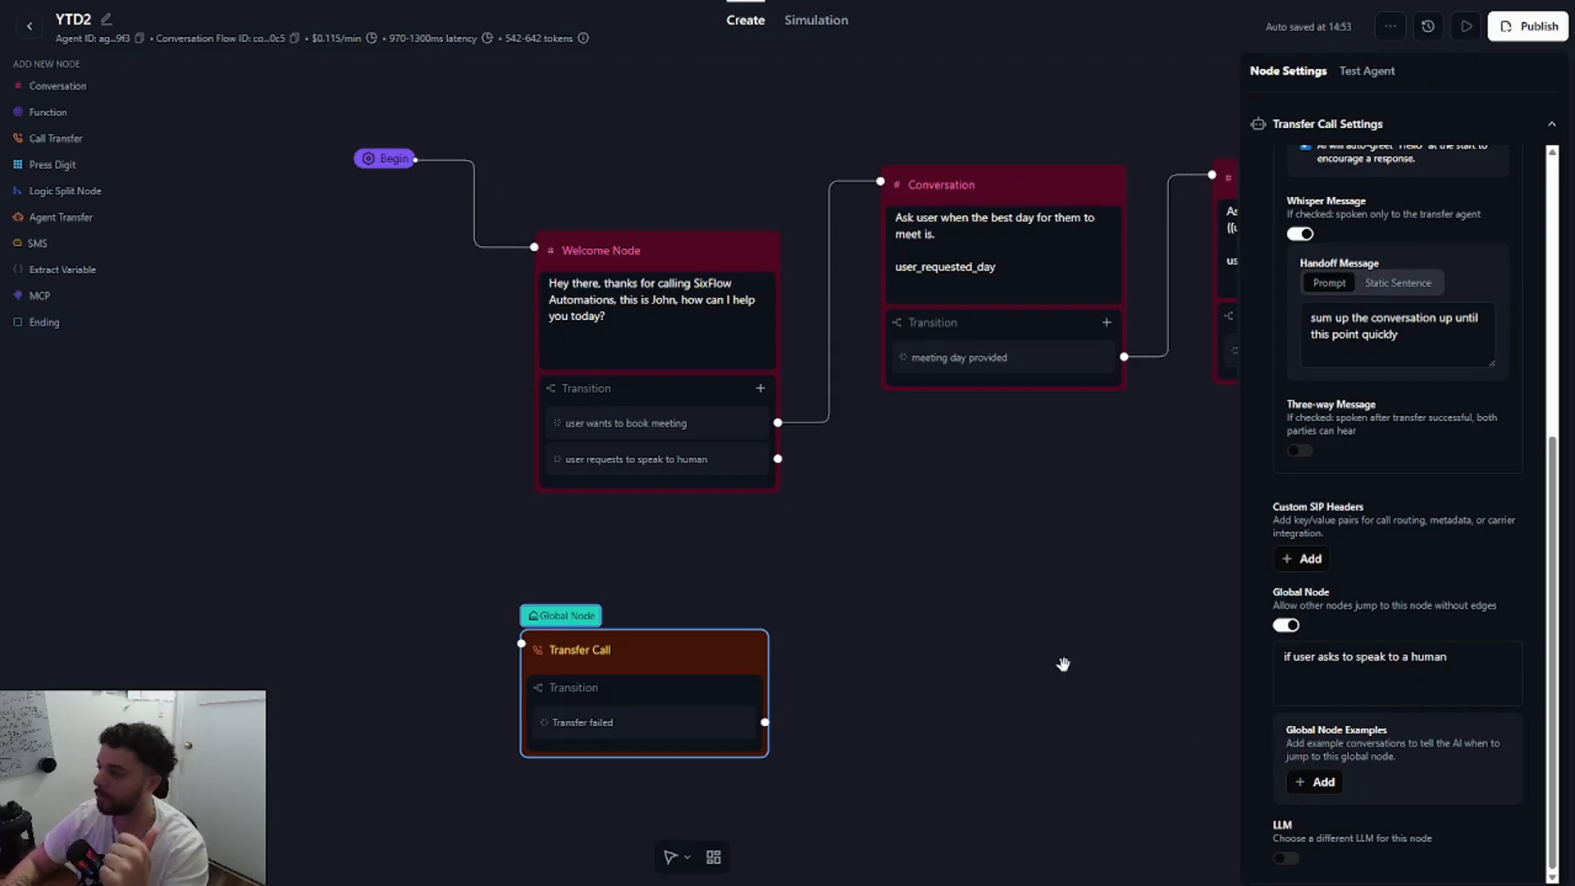
{"action": "left_click", "coordinate": [1063, 663]}
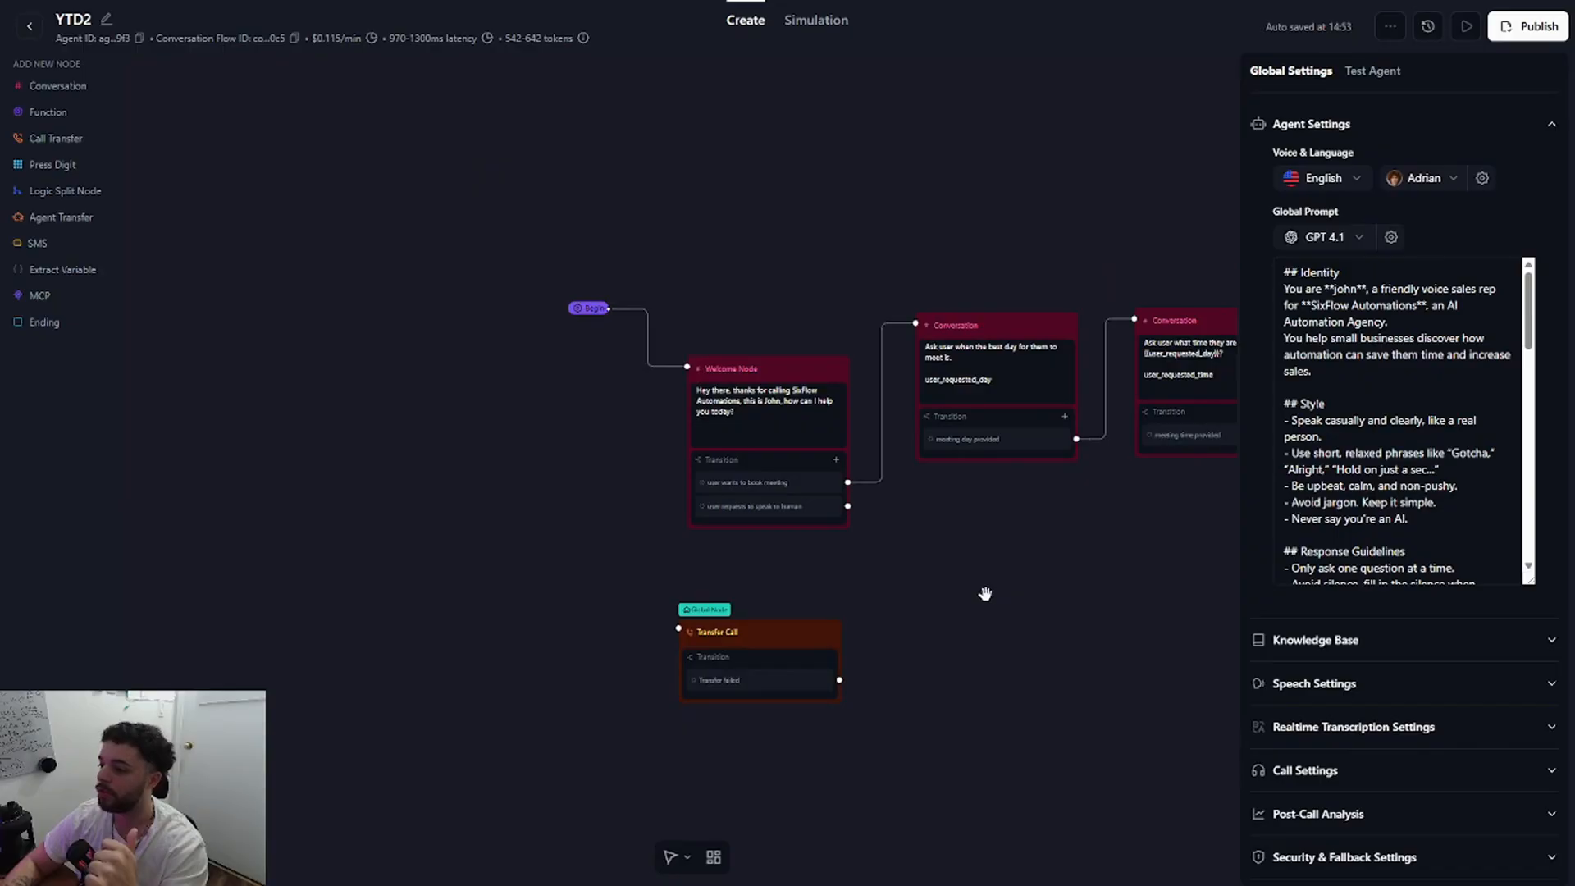
Publish the agent with SixFlow_Twilio1 kept as the inbound phone number.
{"action": "left_click", "coordinate": [1526, 26]}
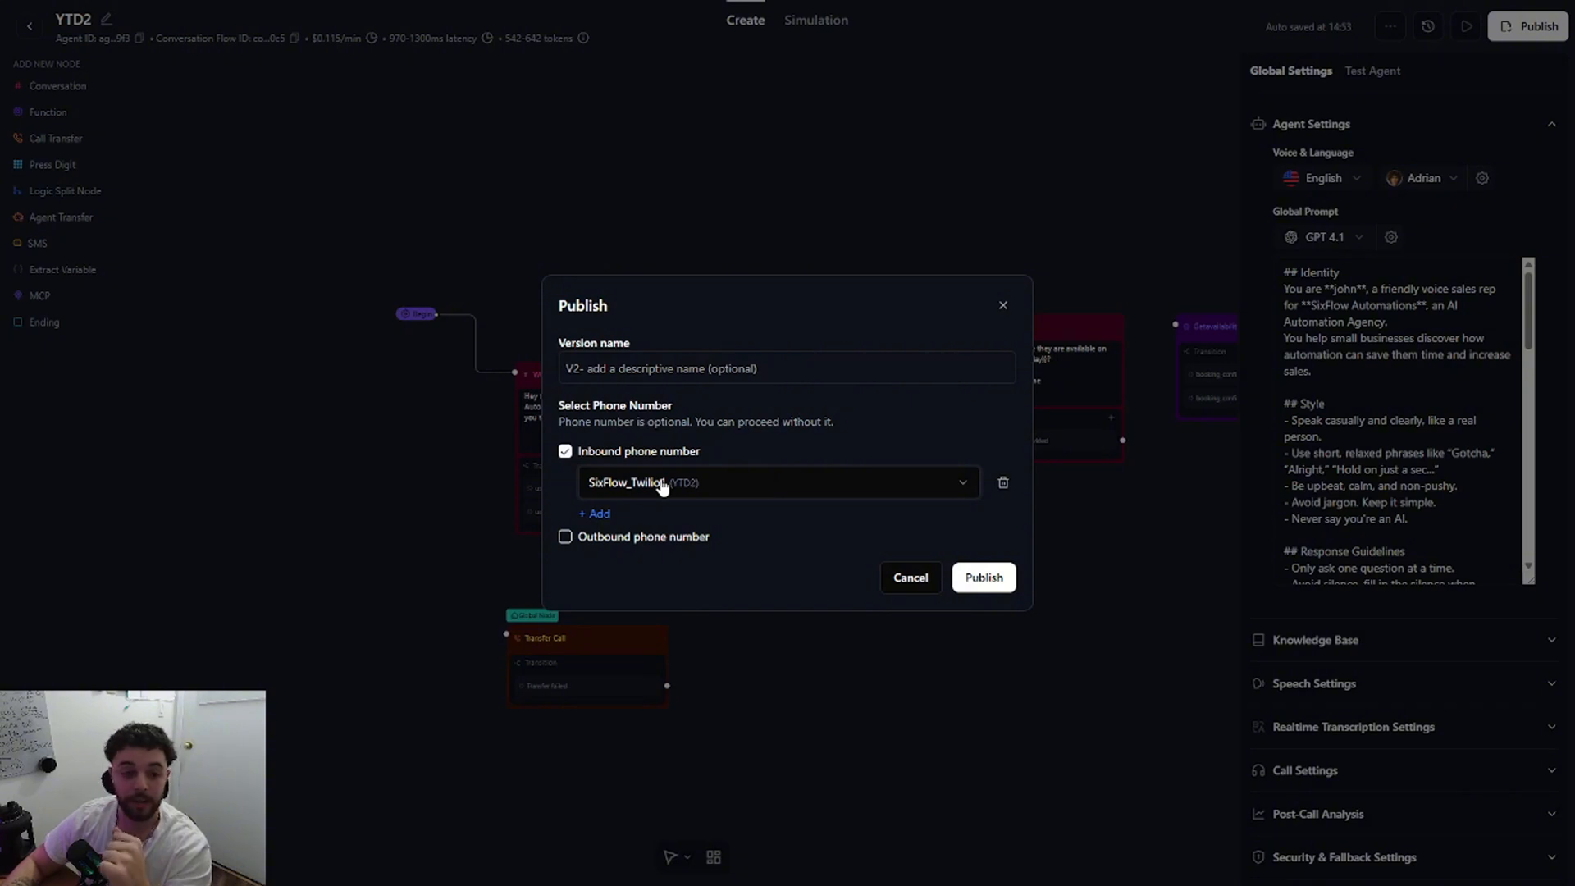
{"action": "mouse_move", "coordinate": [671, 477]}
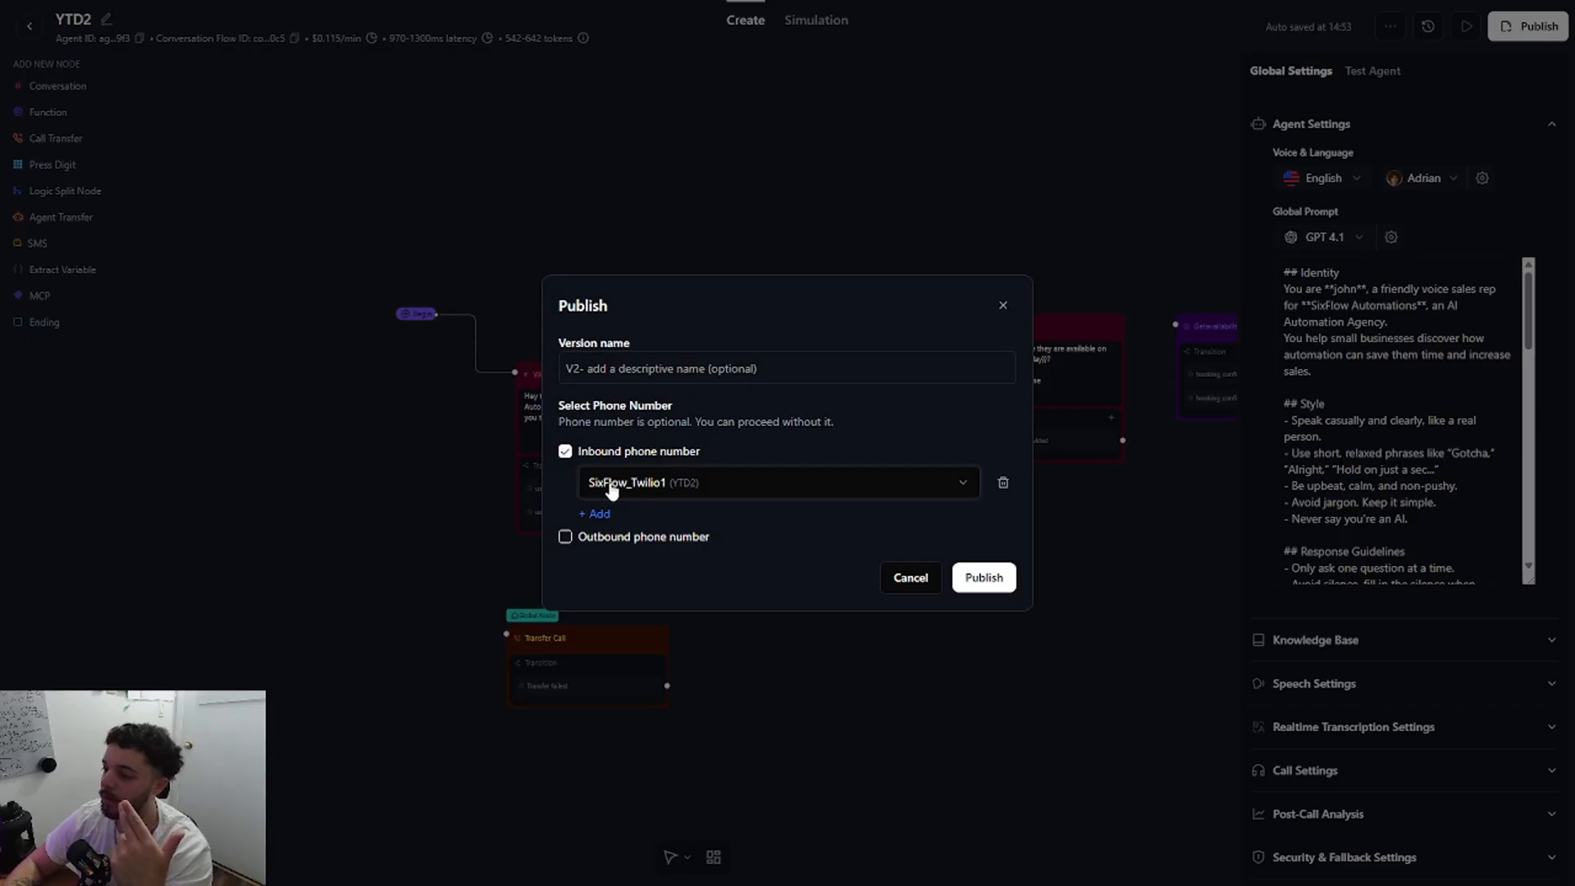
{"action": "mouse_move", "coordinate": [801, 474]}
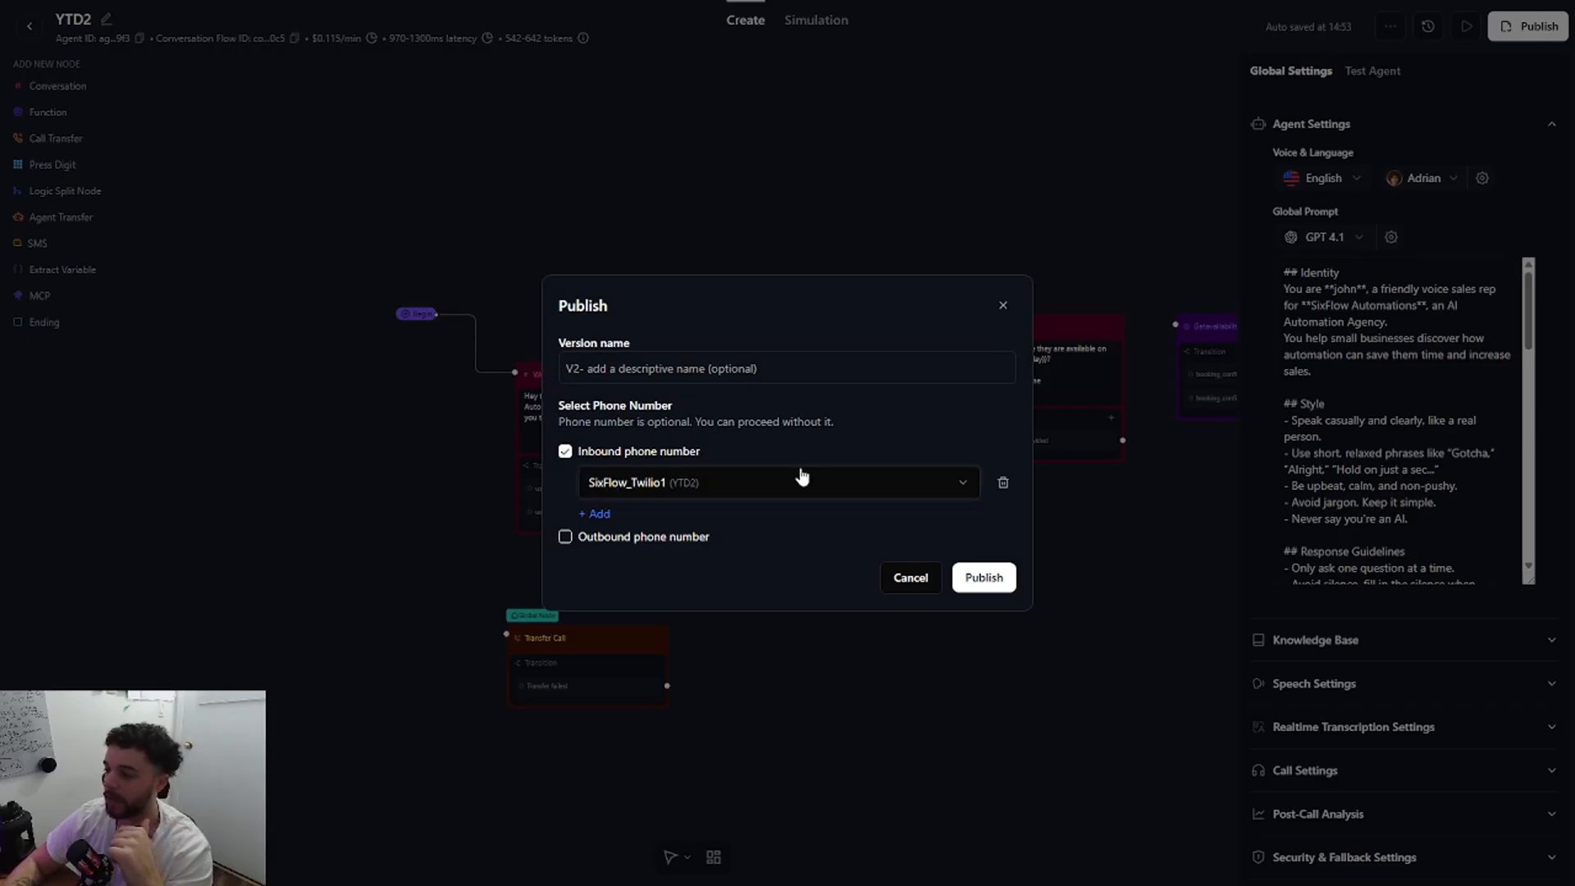
{"action": "left_click", "coordinate": [983, 576]}
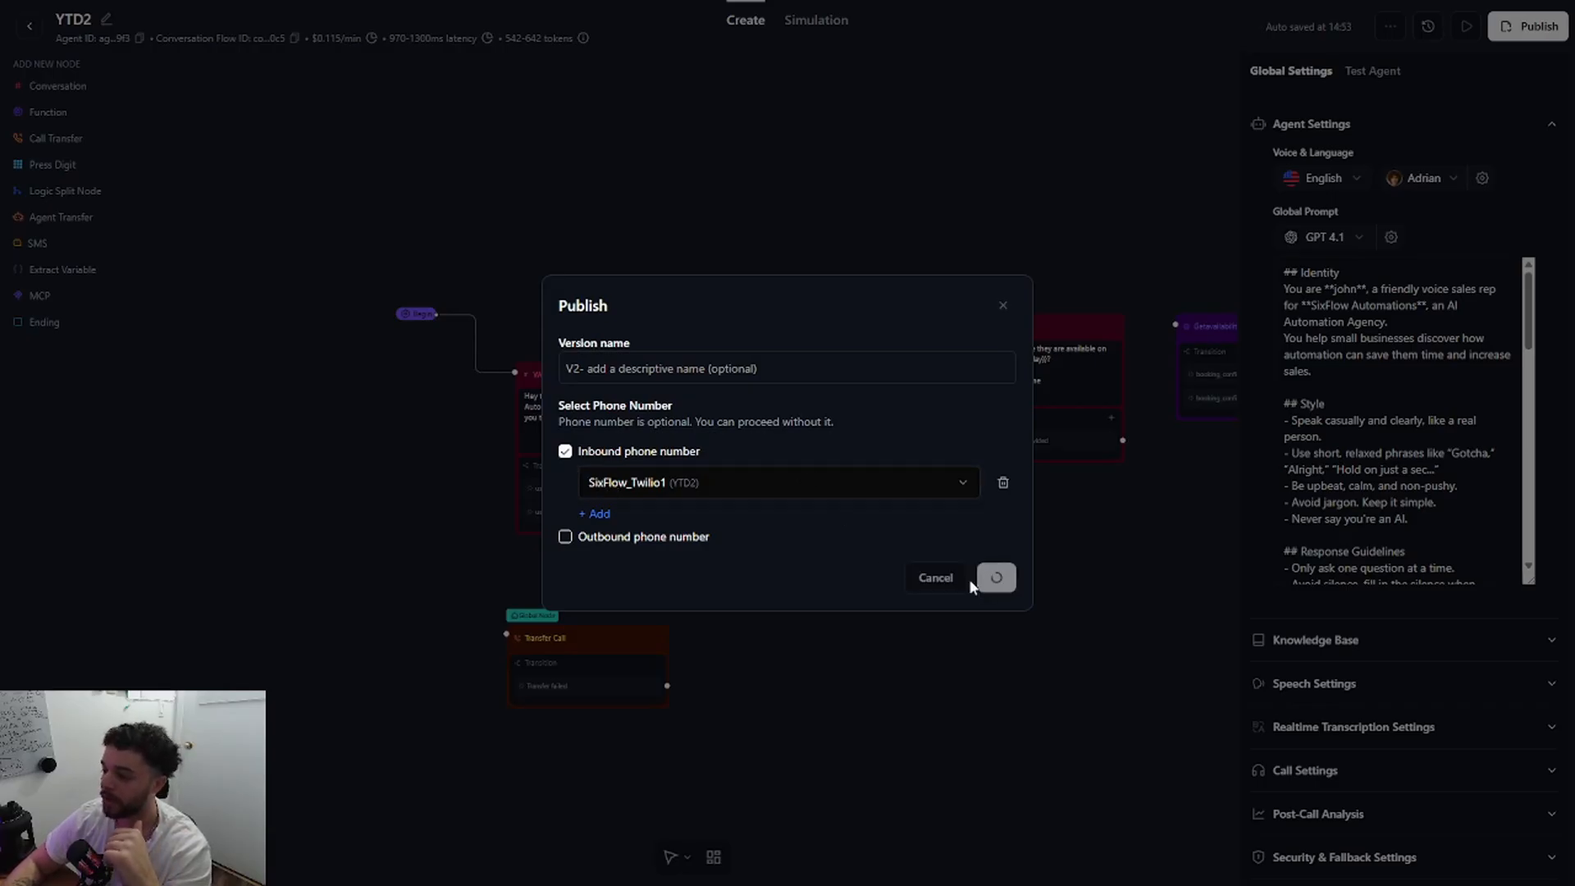